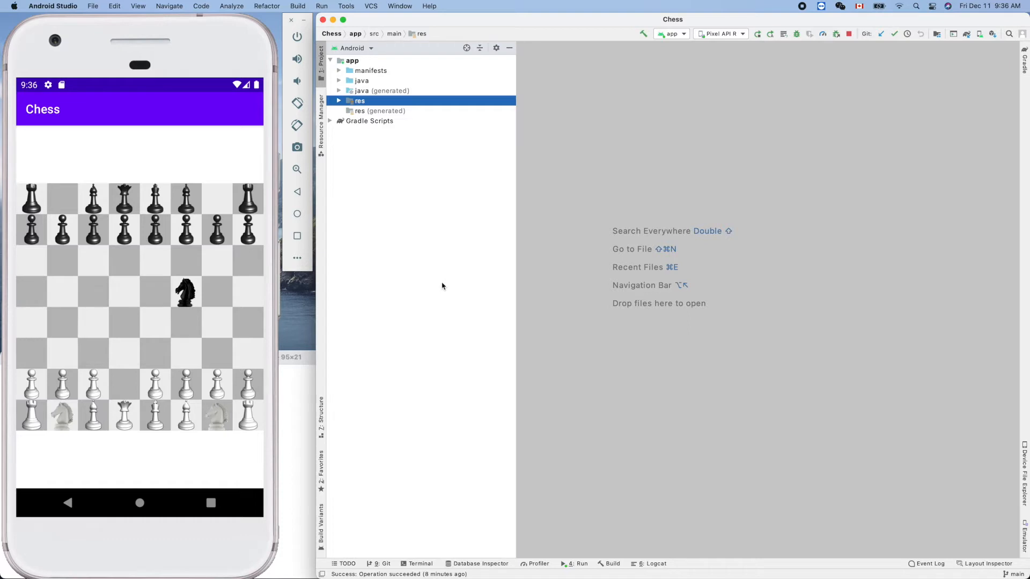
mouse_move(243, 385)
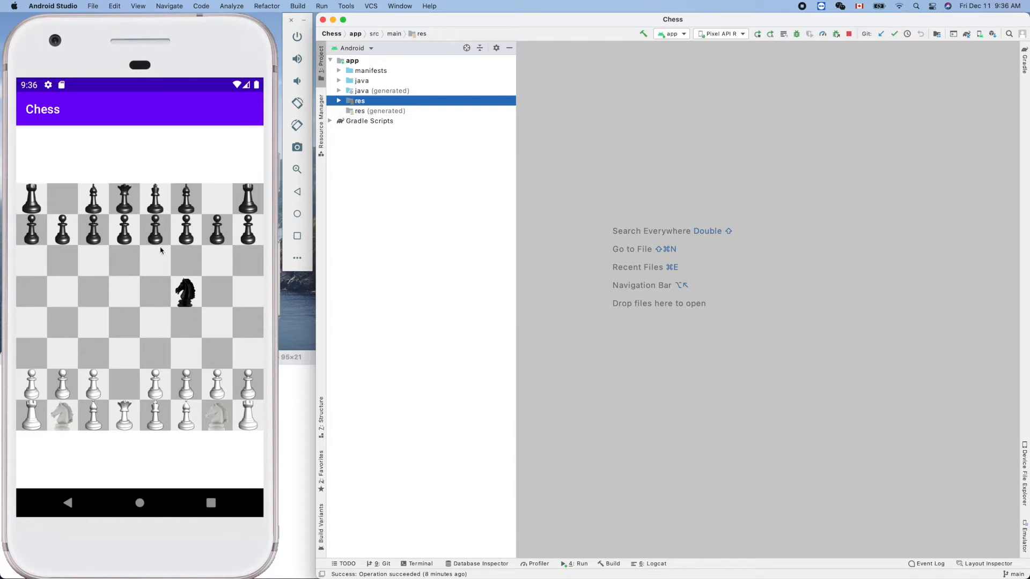
mouse_move(151, 364)
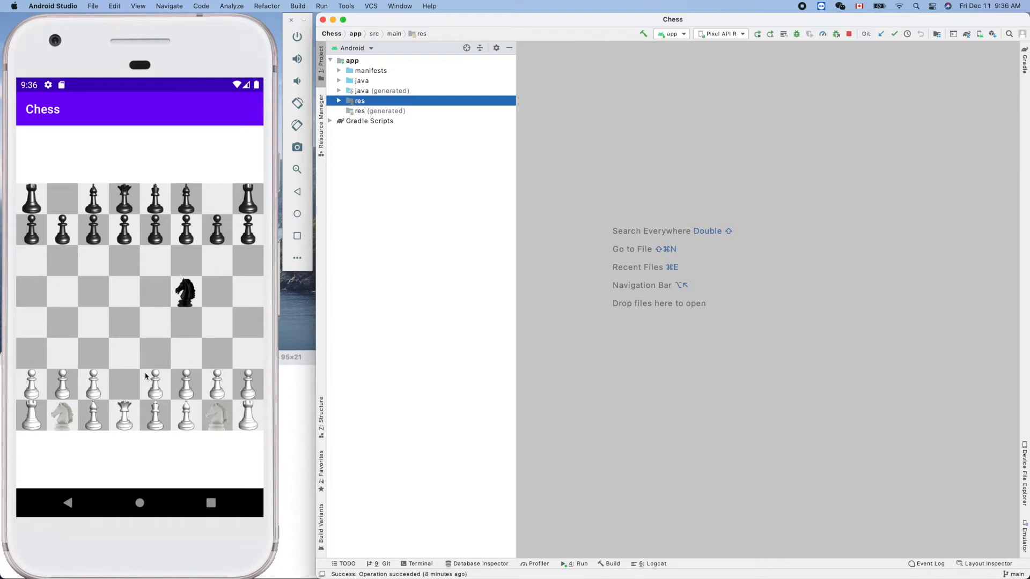
mouse_move(182, 301)
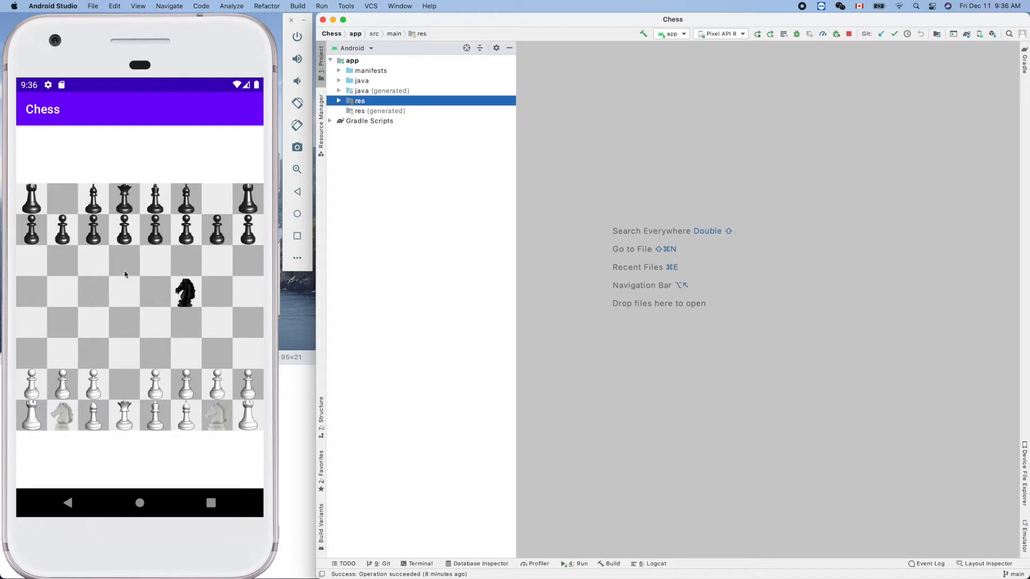
mouse_move(131, 291)
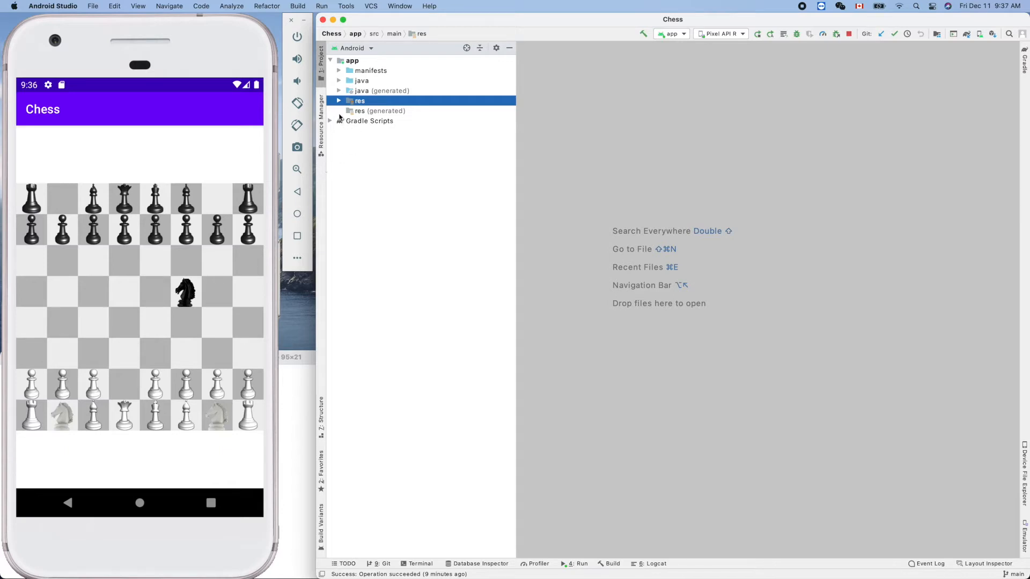
- Expand res > layout and open activity_main.xml with the ChessView root element
left_click(340, 101)
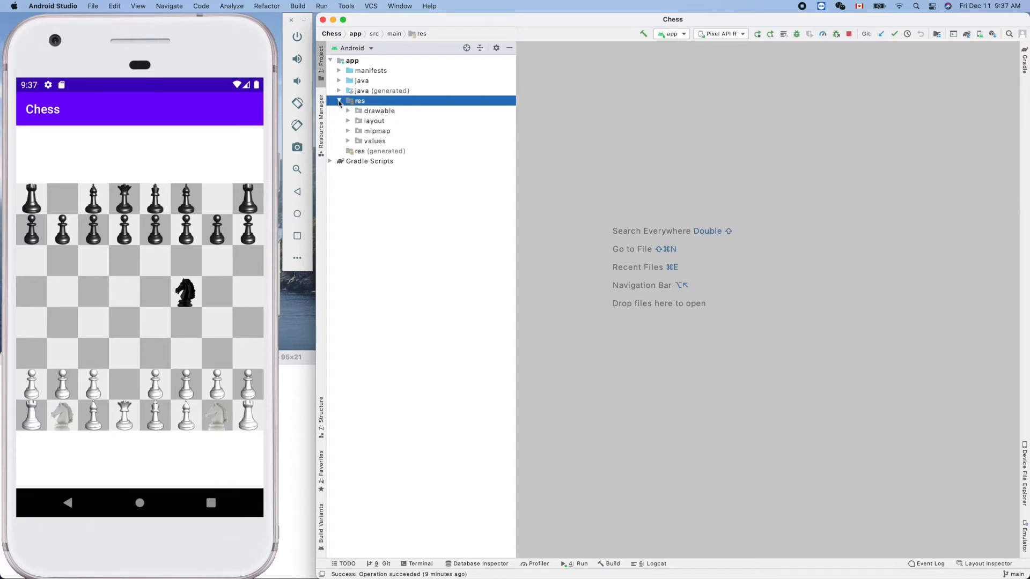
mouse_move(201, 238)
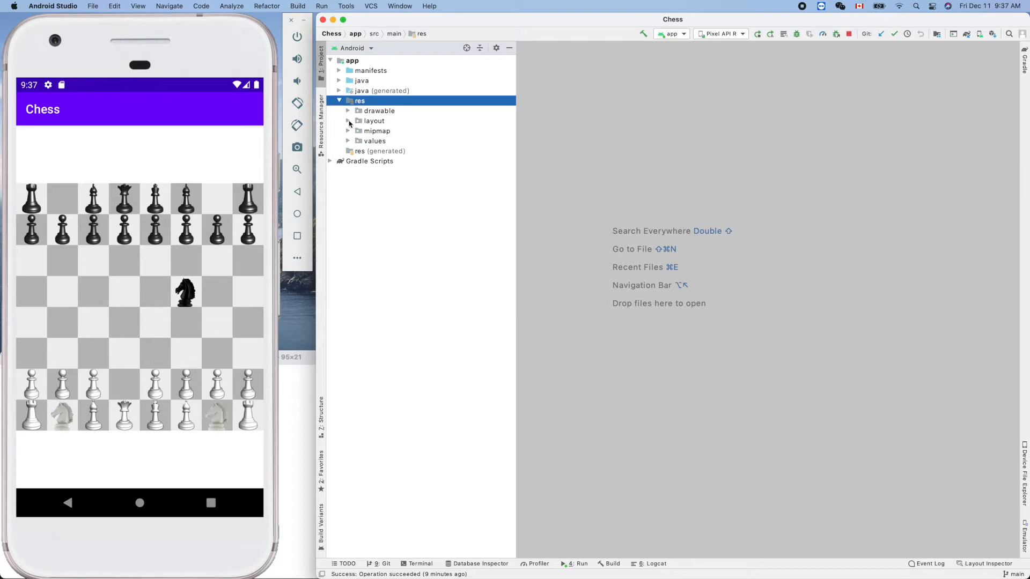
double_click(401, 131)
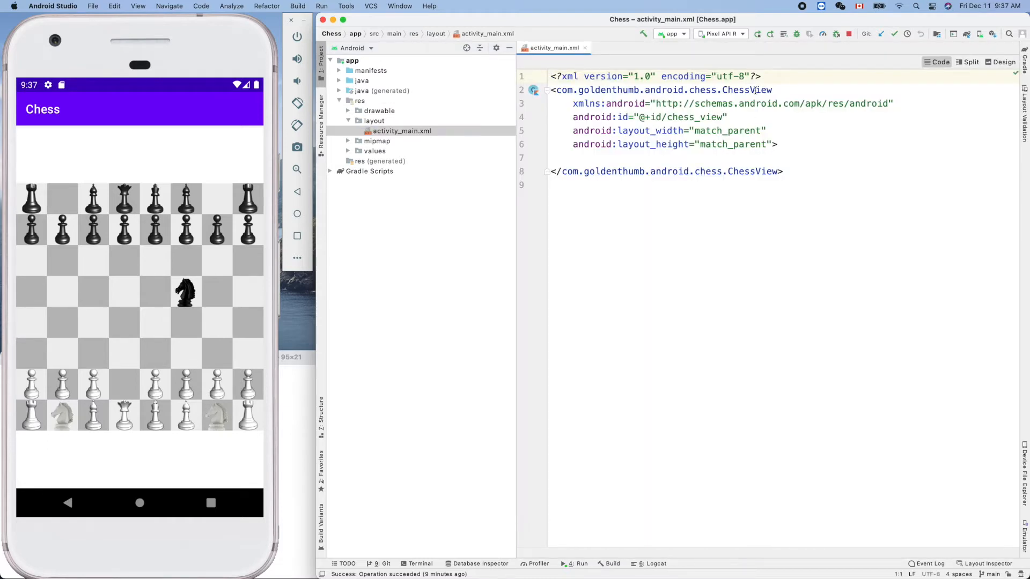
double_click(746, 90)
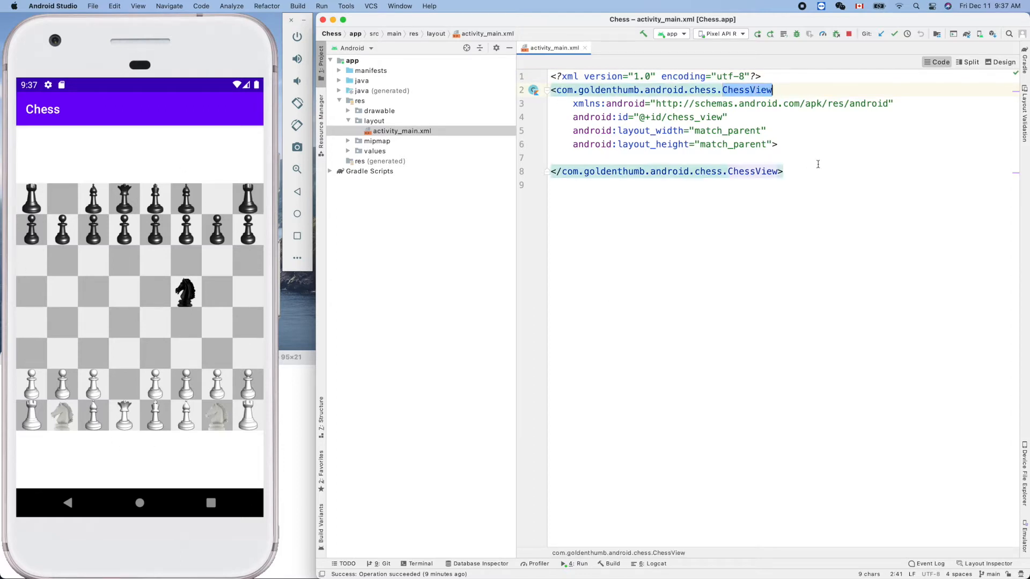
mouse_move(833, 177)
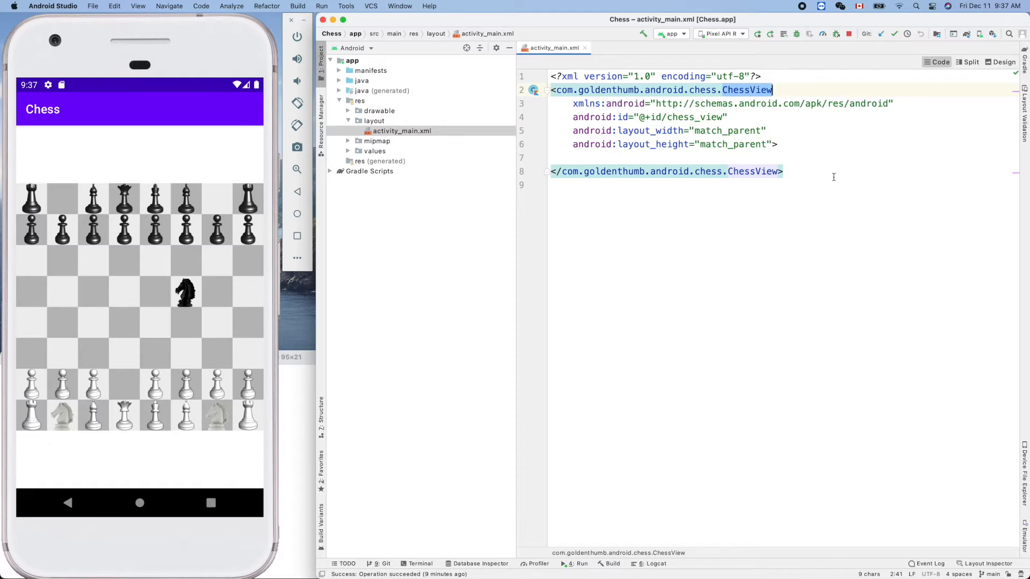
mouse_move(821, 151)
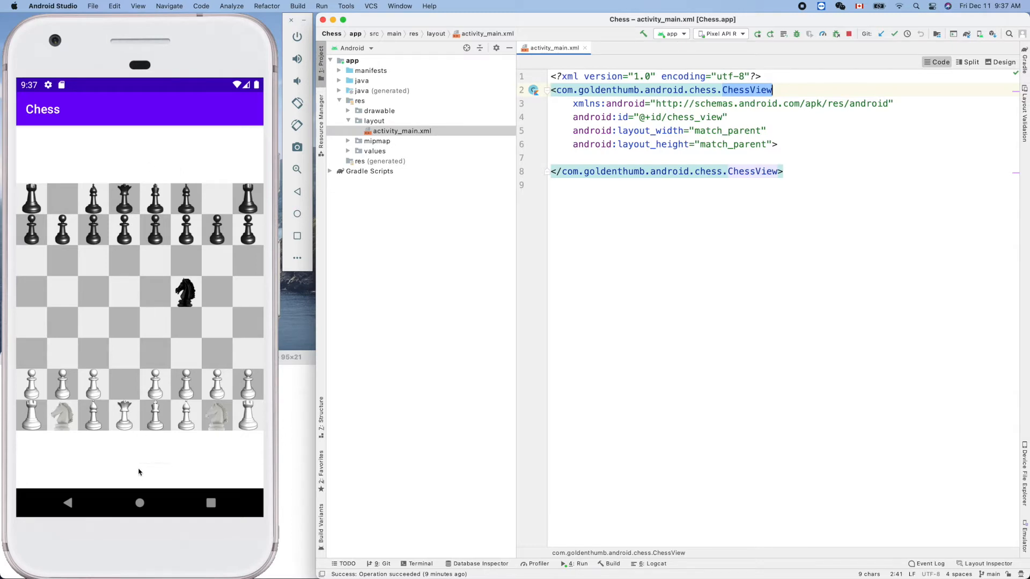
mouse_move(786, 113)
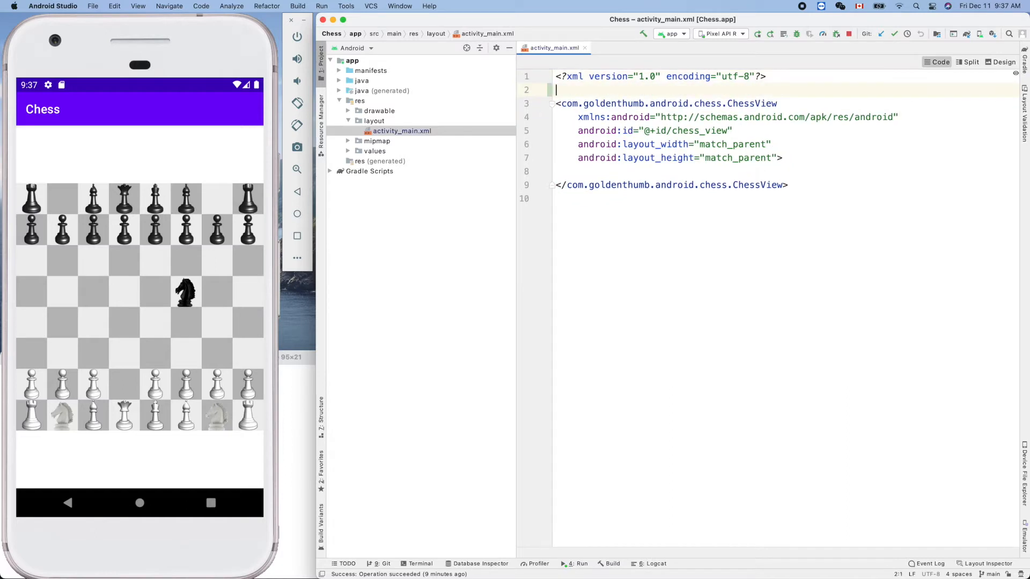
- Add a LinearLayout root, move the ChessView block inside it, and add a self-closing Button after it
type("<")
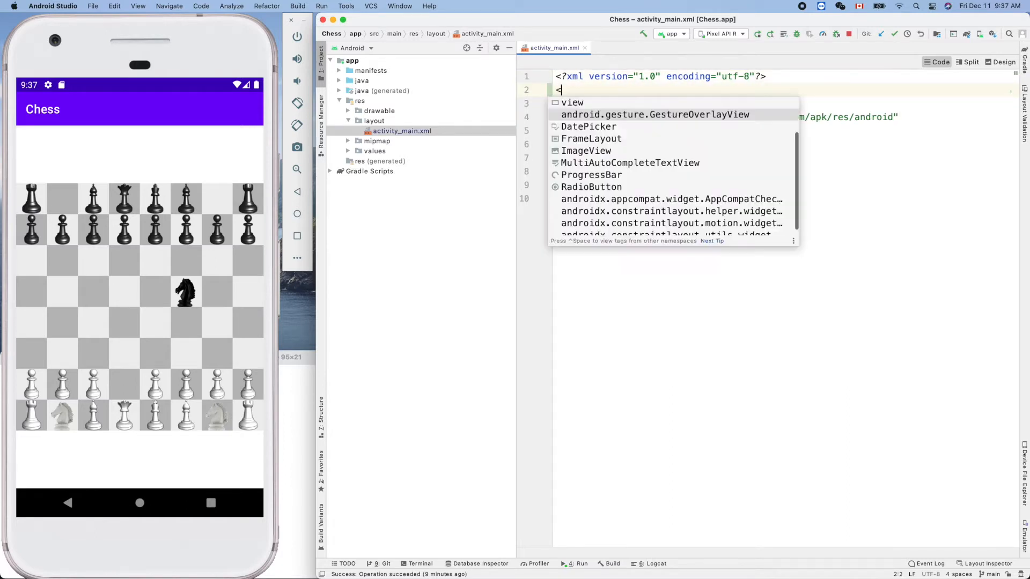
type("LinearLayout")
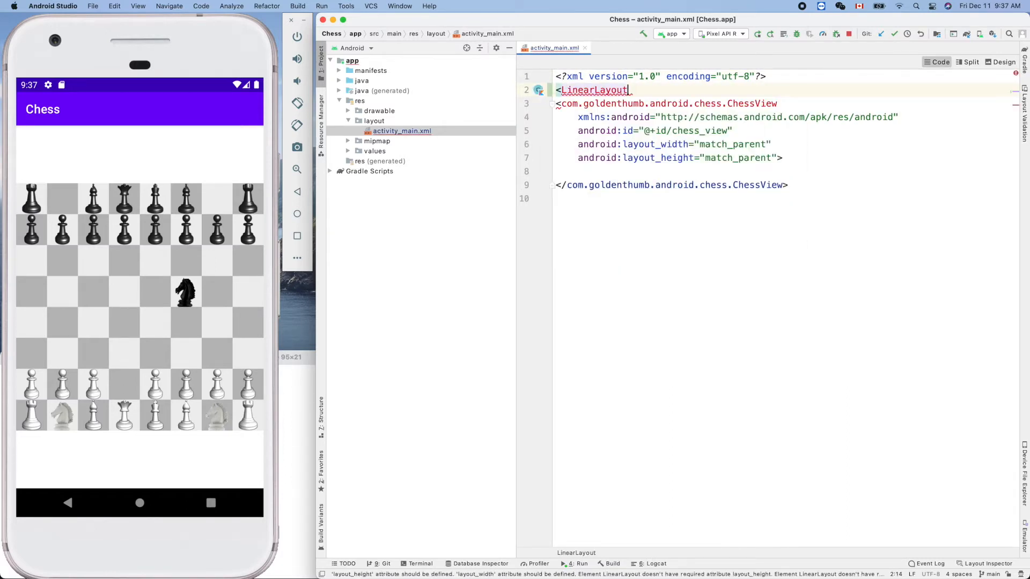
key("Return")
type(">")
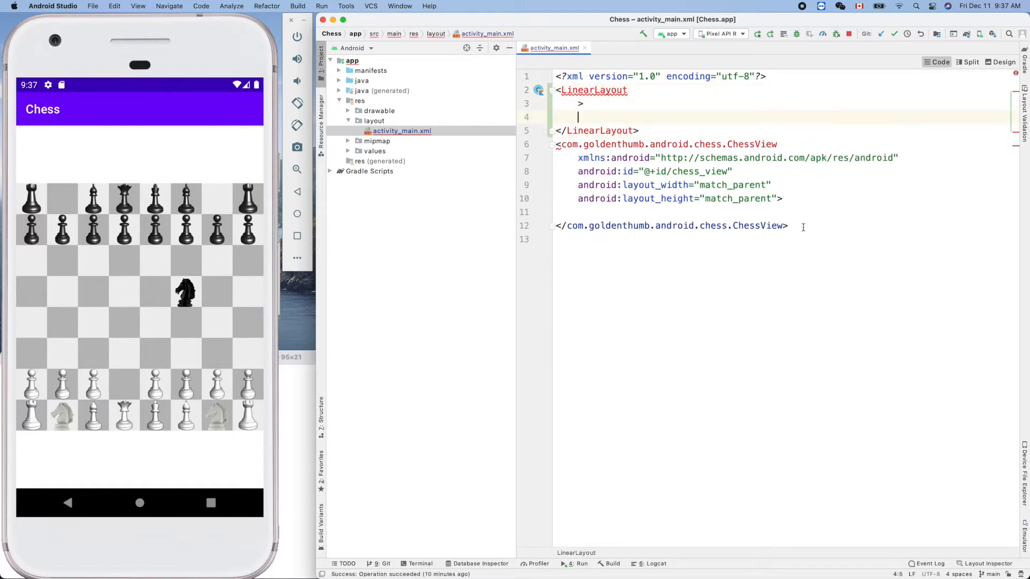
left_click_drag(558, 144, 788, 225)
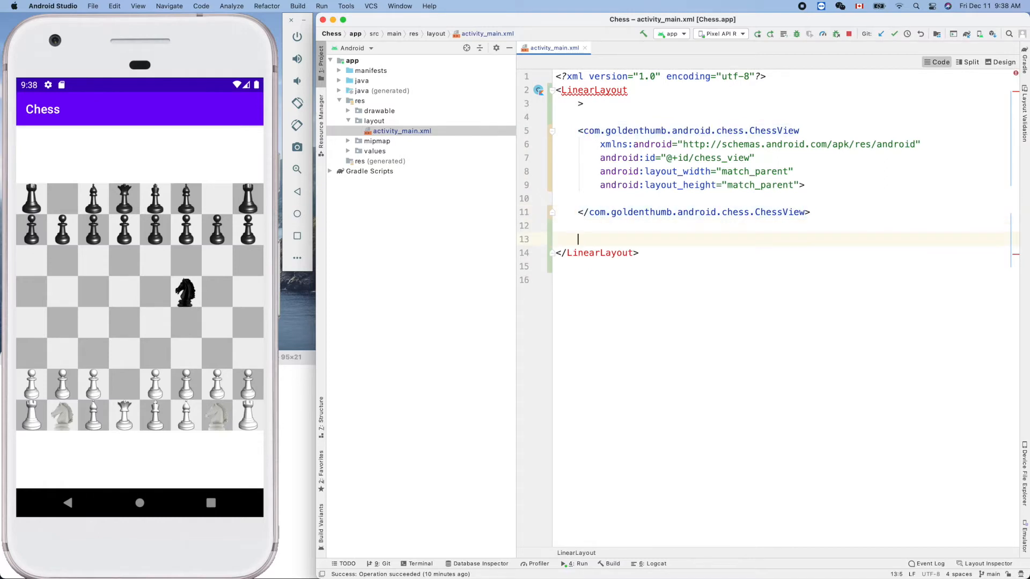
type("<Button")
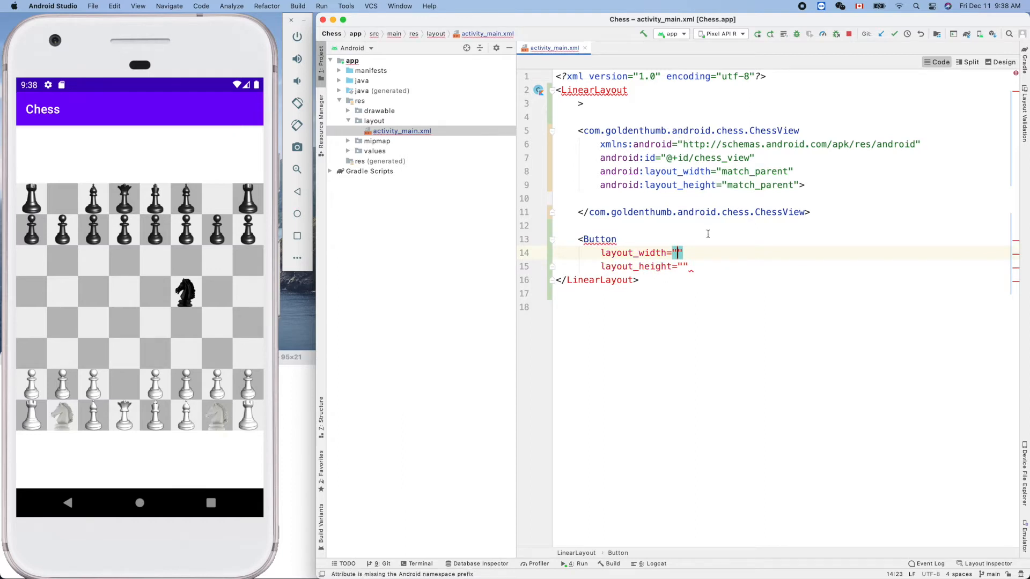
type("/>")
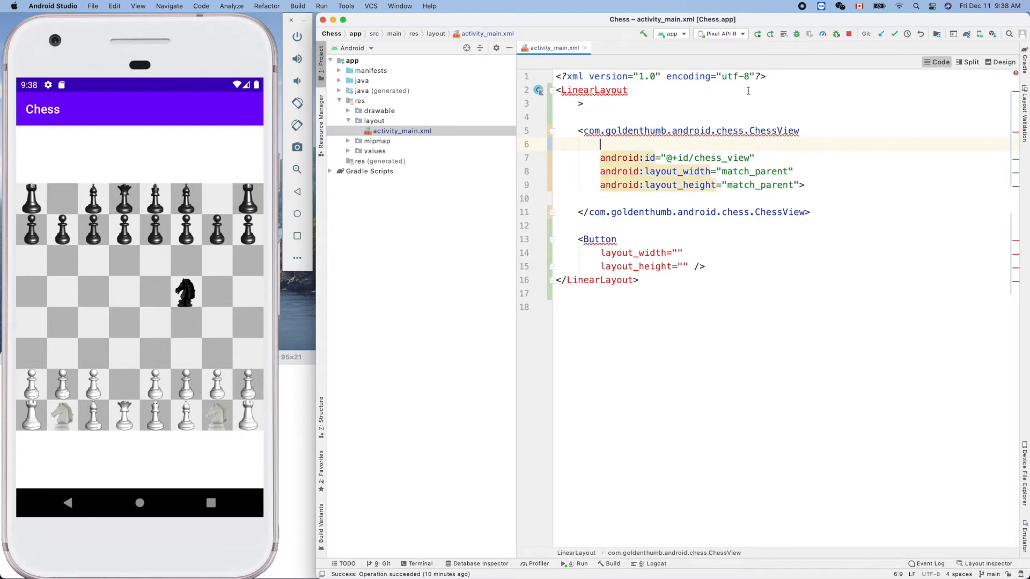
- Give the LinearLayout the android namespace and match_parent width and height
type("xmlns:android=\"http://schemas.android.com/apk/res/android\"")
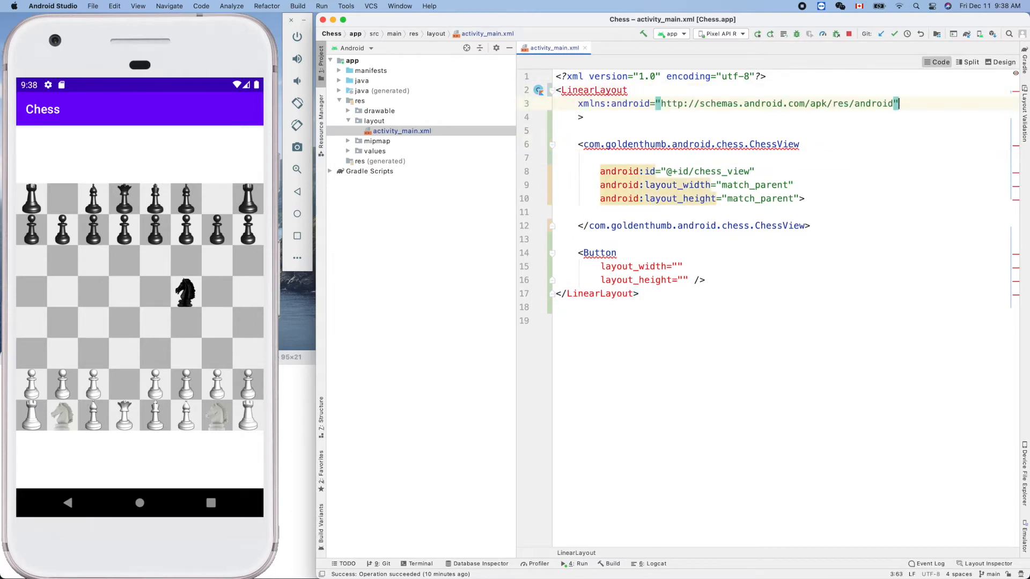
key("Return")
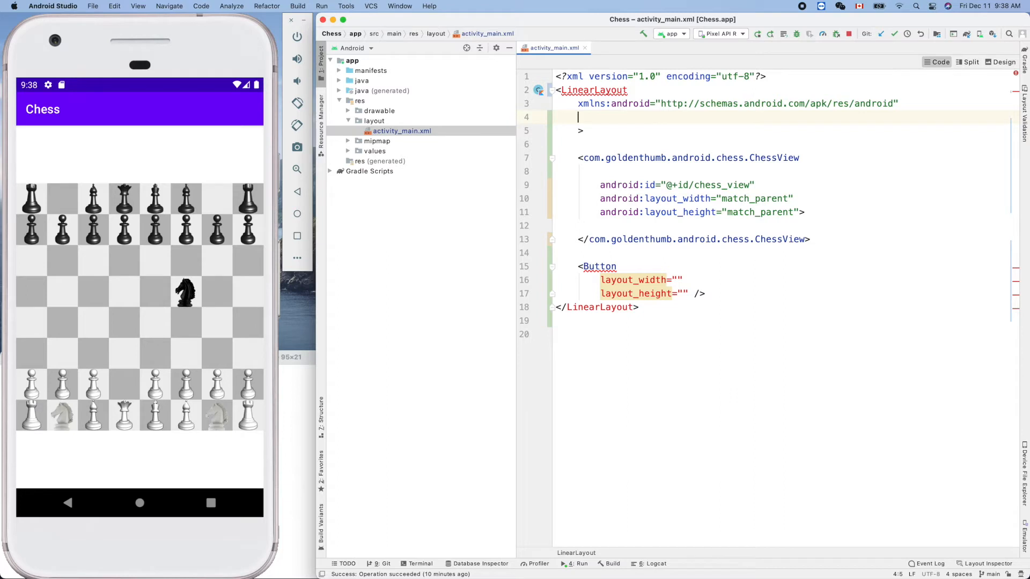
type("an")
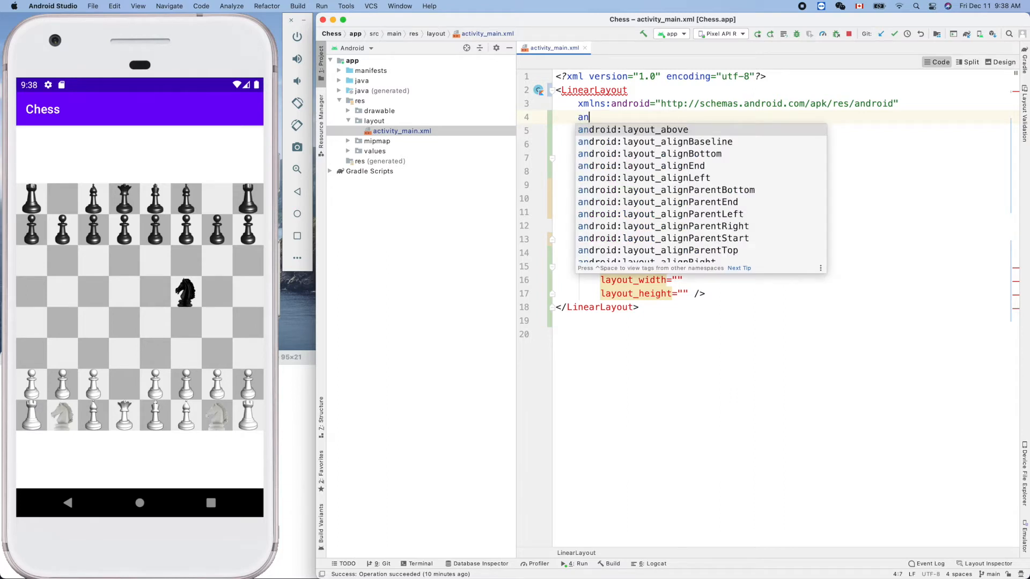
type("width=\"match_parent")
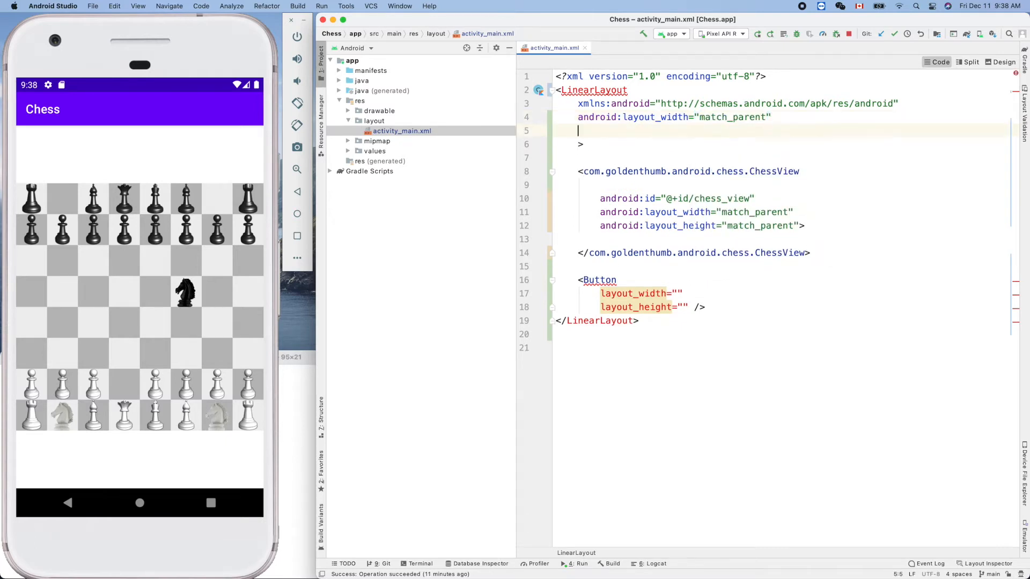
type("anh")
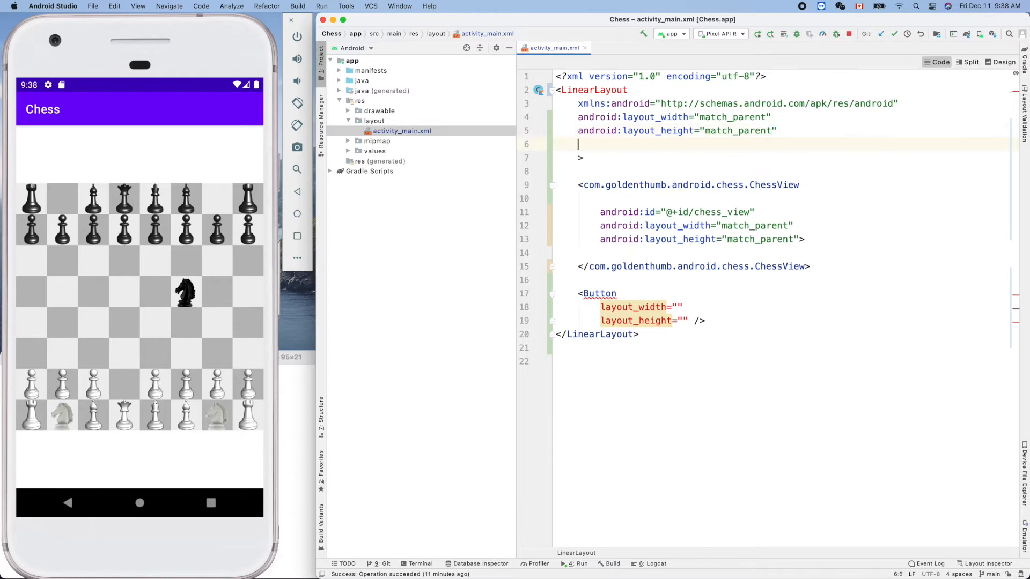
- Set the LinearLayout's layout_gravity to center and orientation to vertical
type("an")
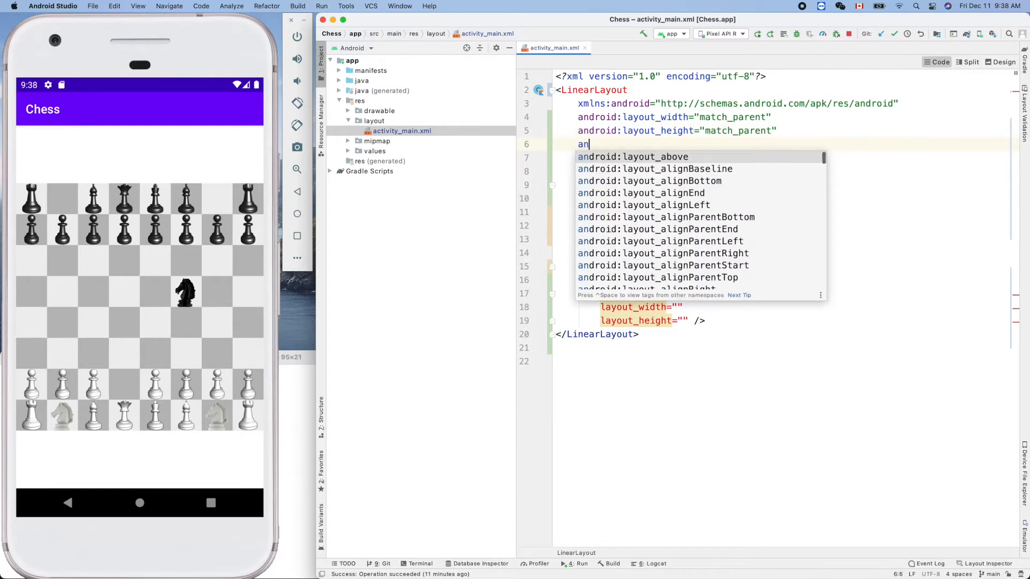
type("dgr")
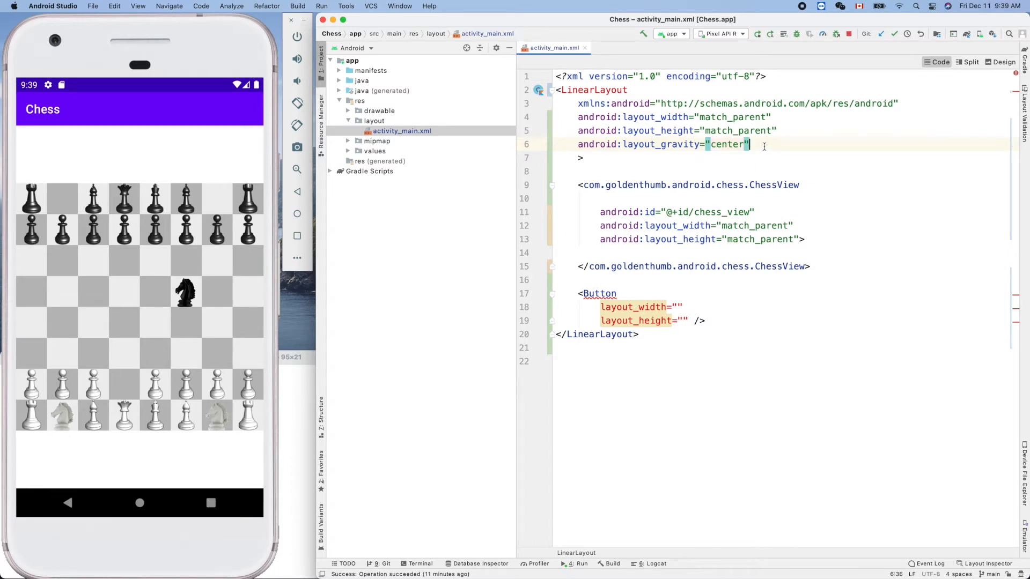
type("android:orientation=\"")
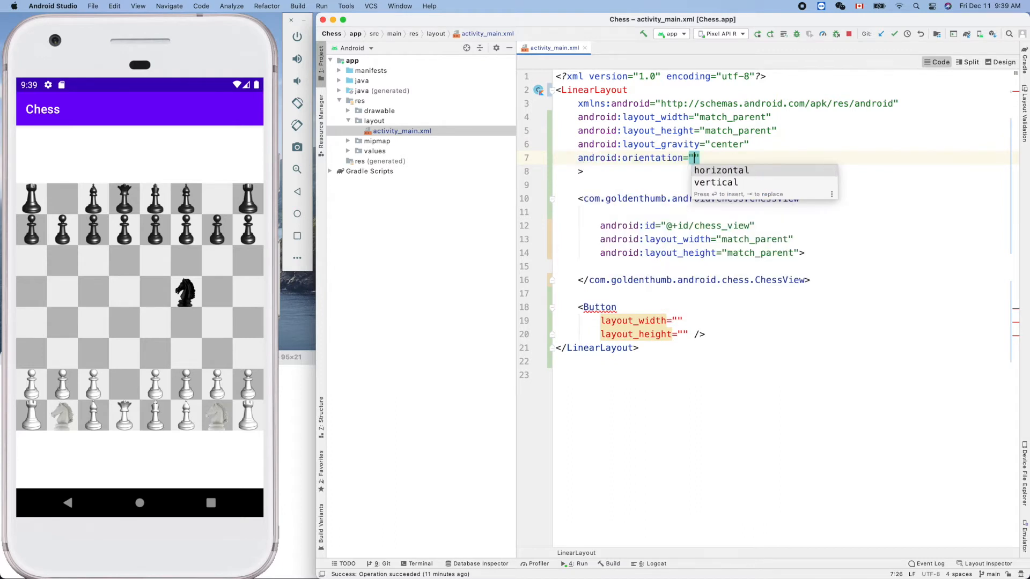
key("Down")
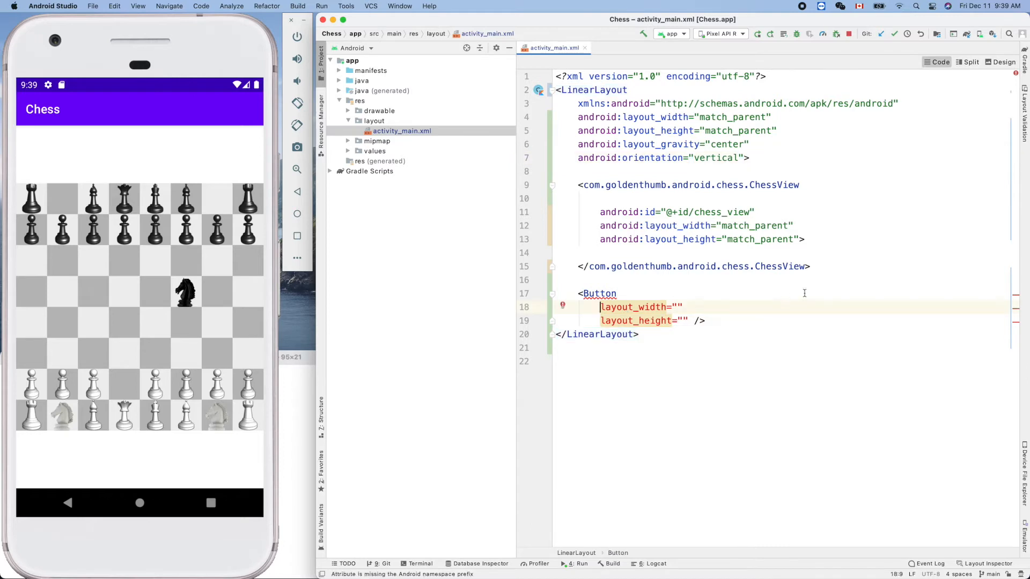
- Size the Button with layout_width and layout_height wrap_content
type("android:")
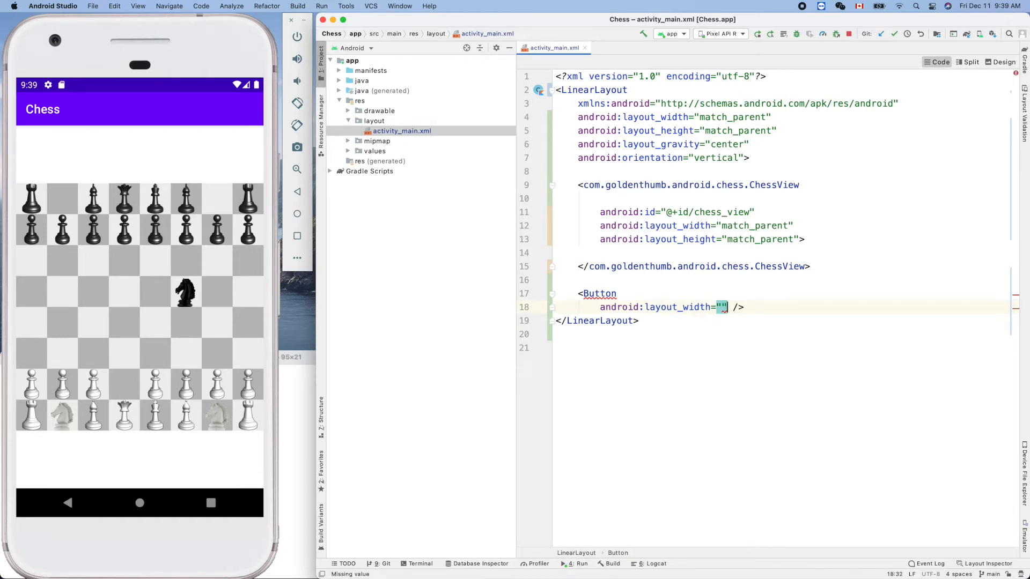
key("enter")
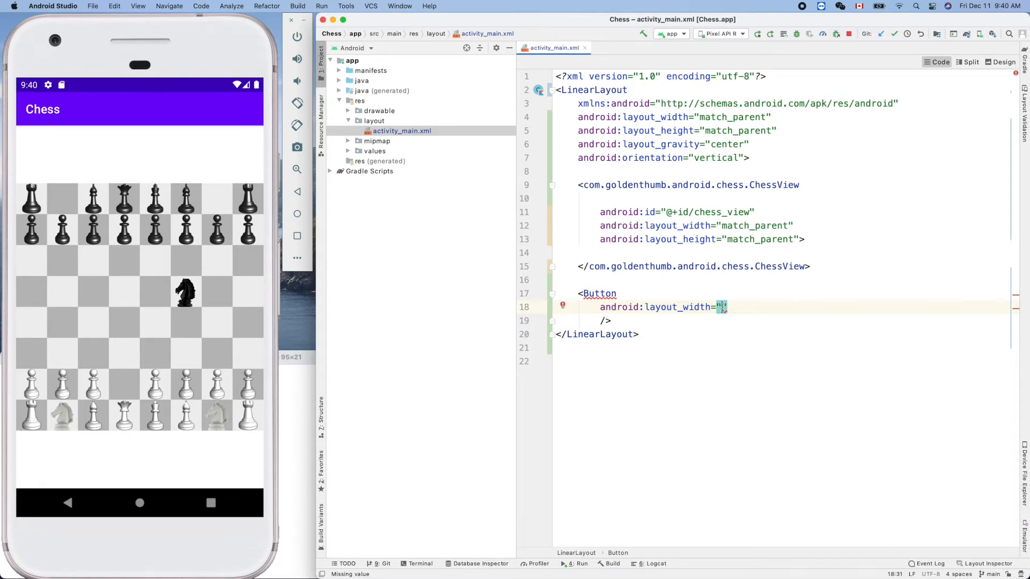
type("wrap_content")
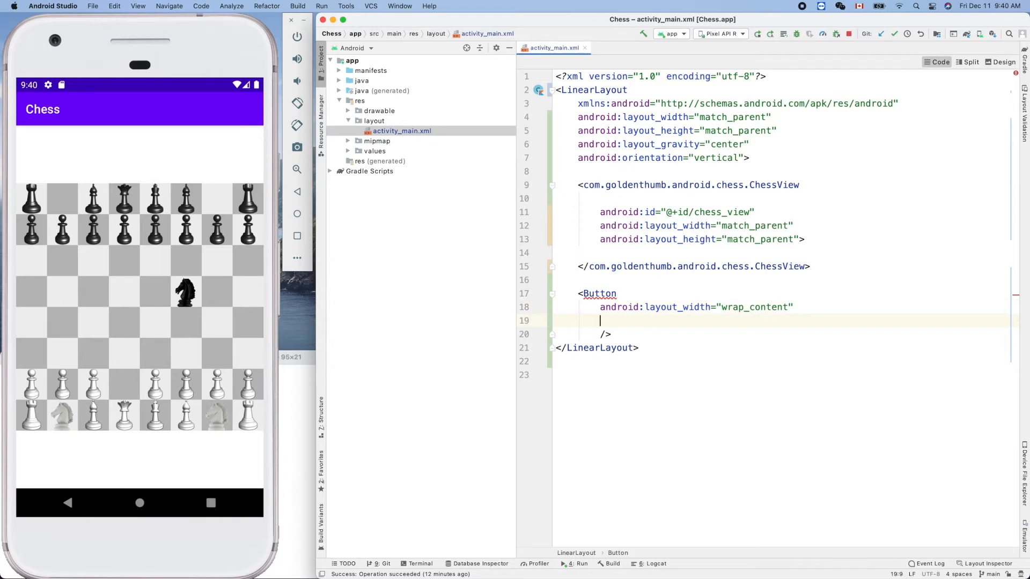
type("anh")
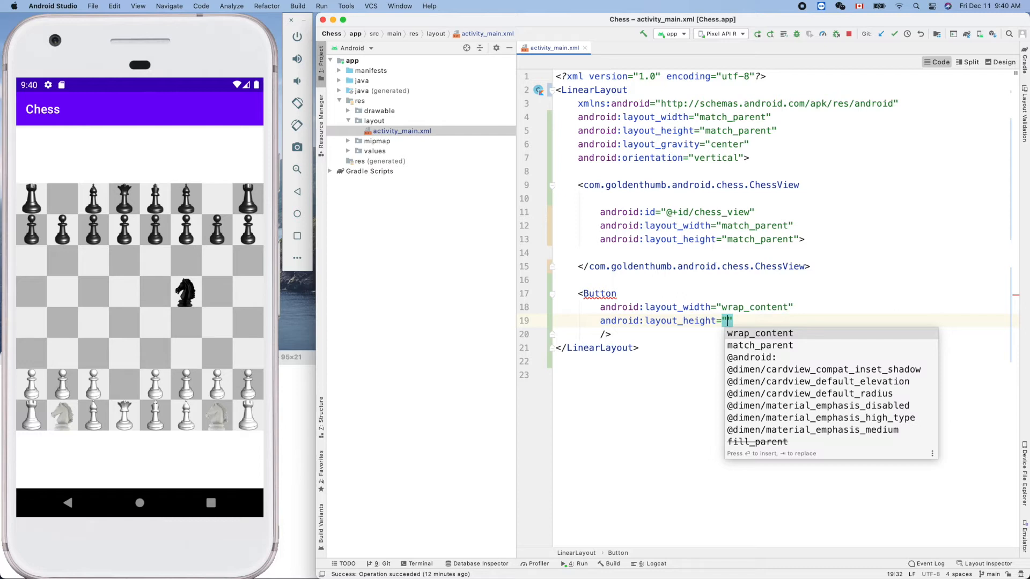
type("wrap_content")
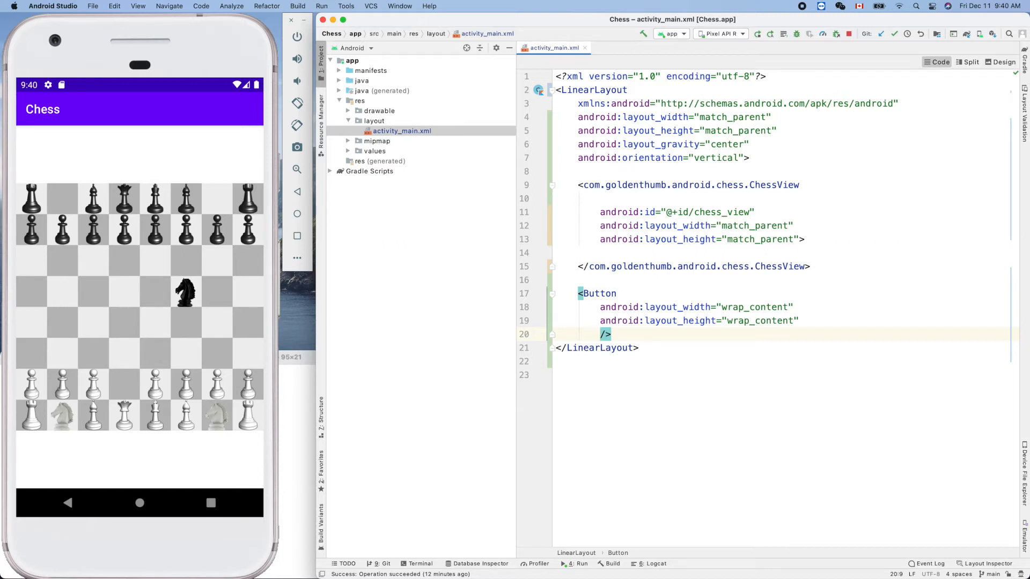
type("ante")
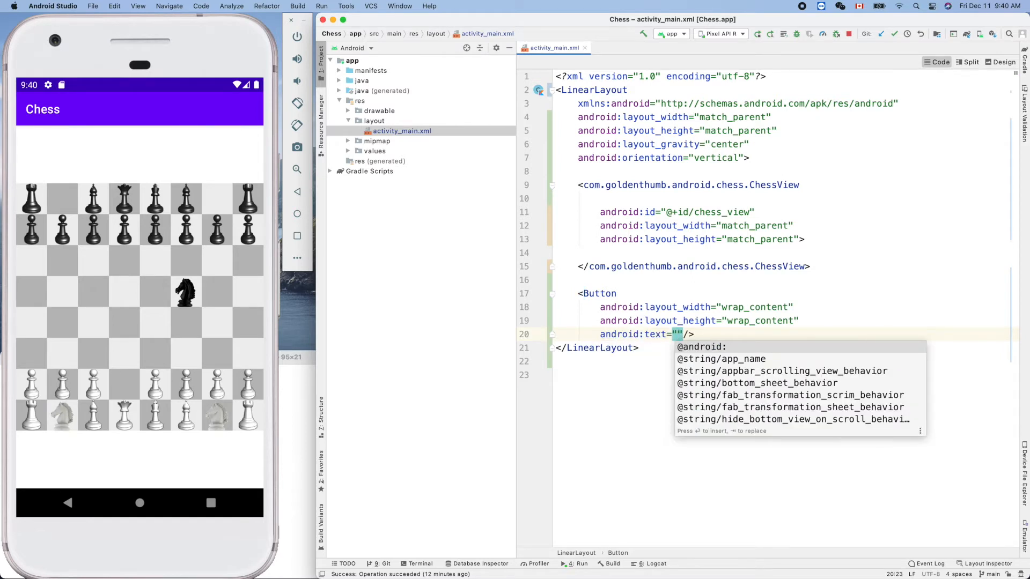
type("Rest")
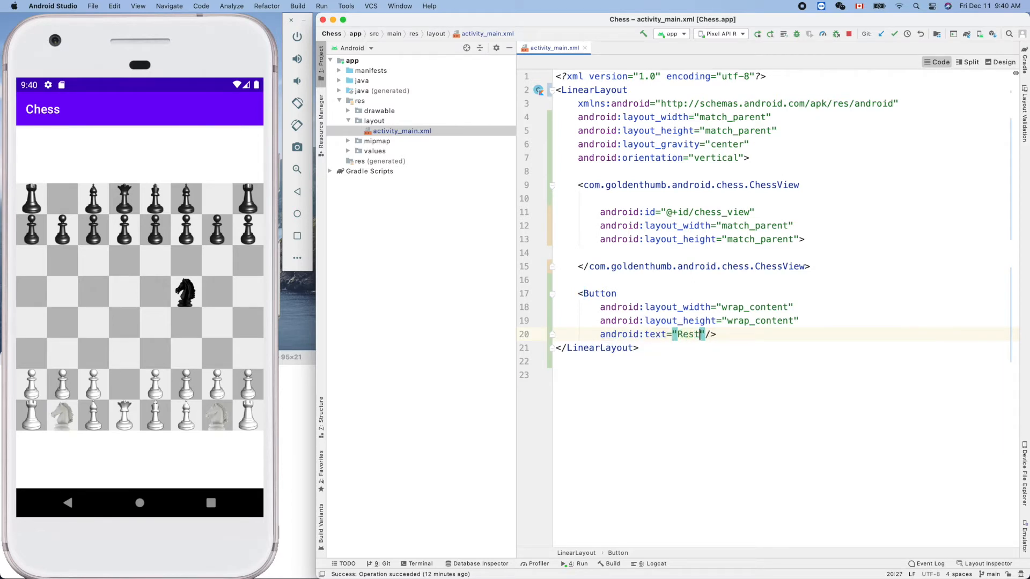
type("et")
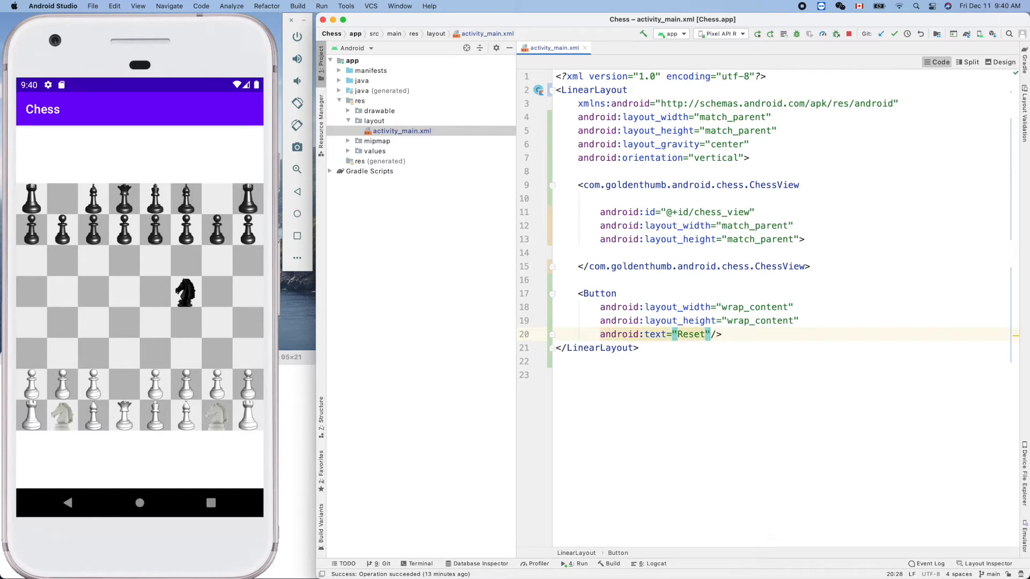
key("BackSpace")
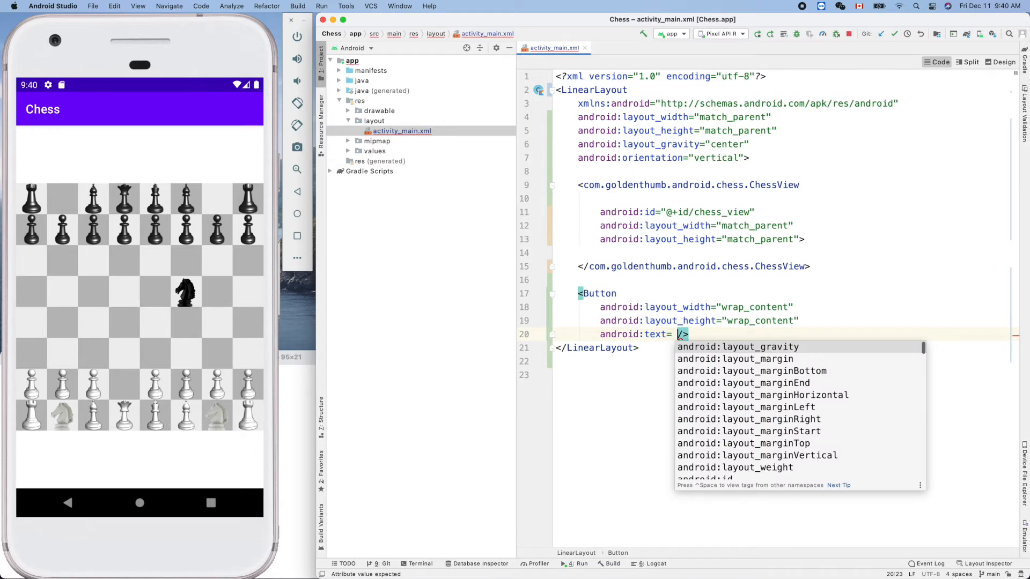
key("Escape")
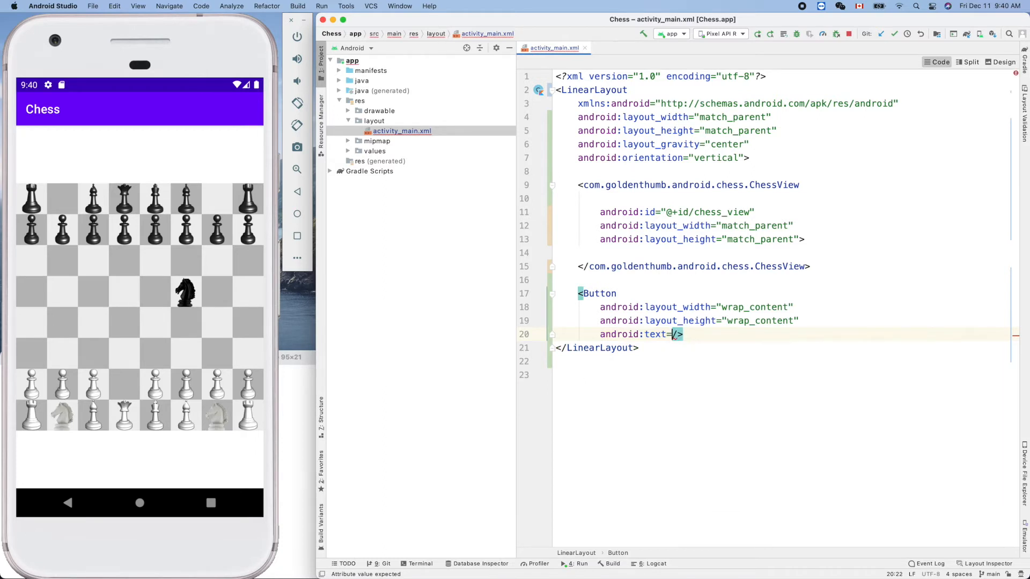
type("\"")
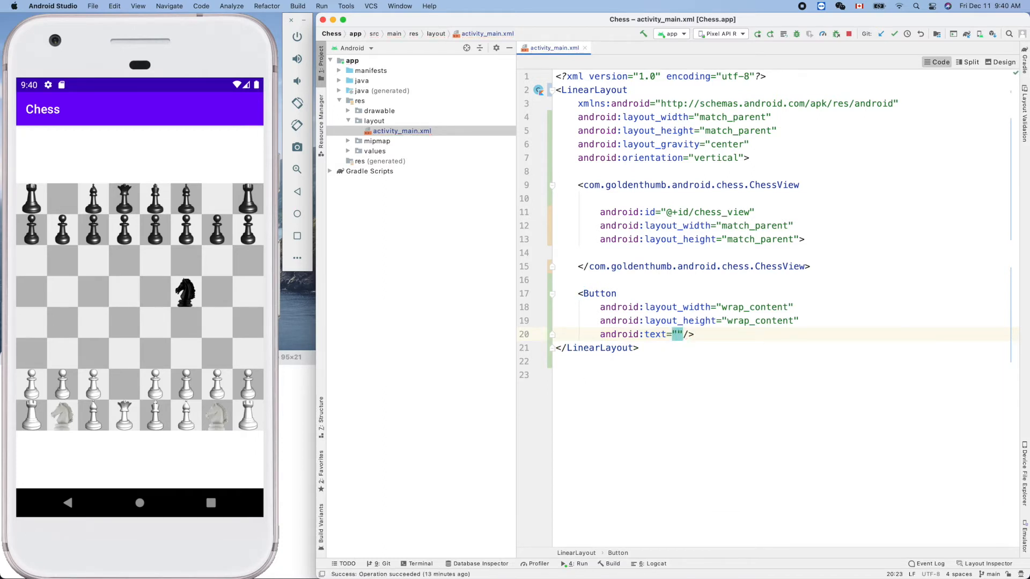
type("@st")
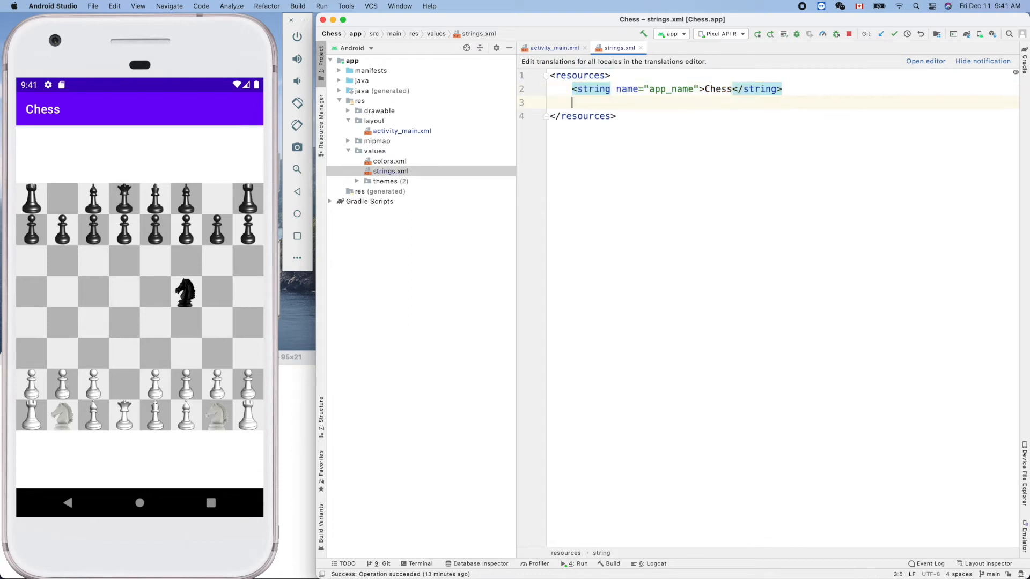
- Add <string name="reset_button">Reset</string> to strings.xml below app_name
type("<string name=\"app_name\">Chess</string>")
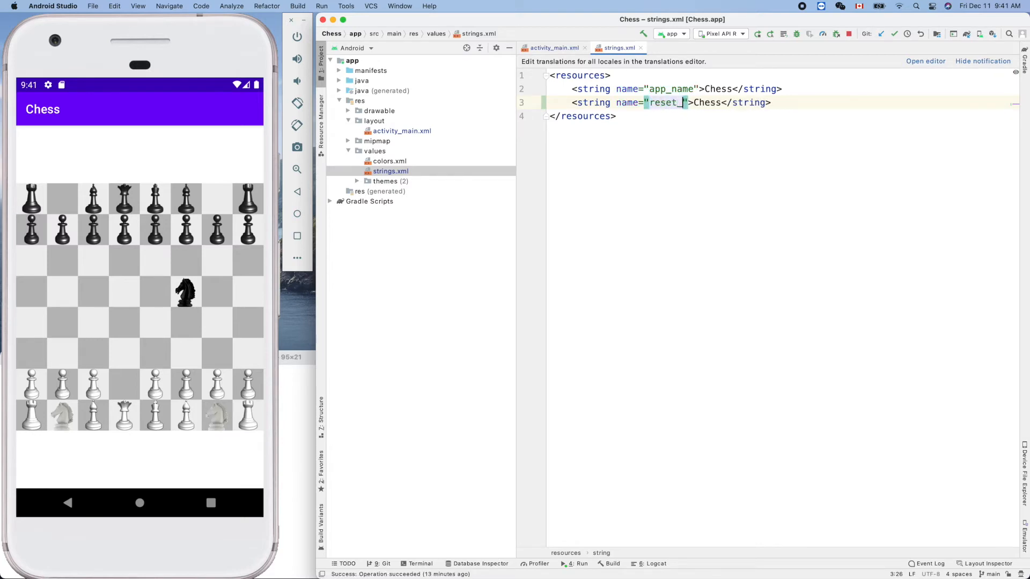
type("button")
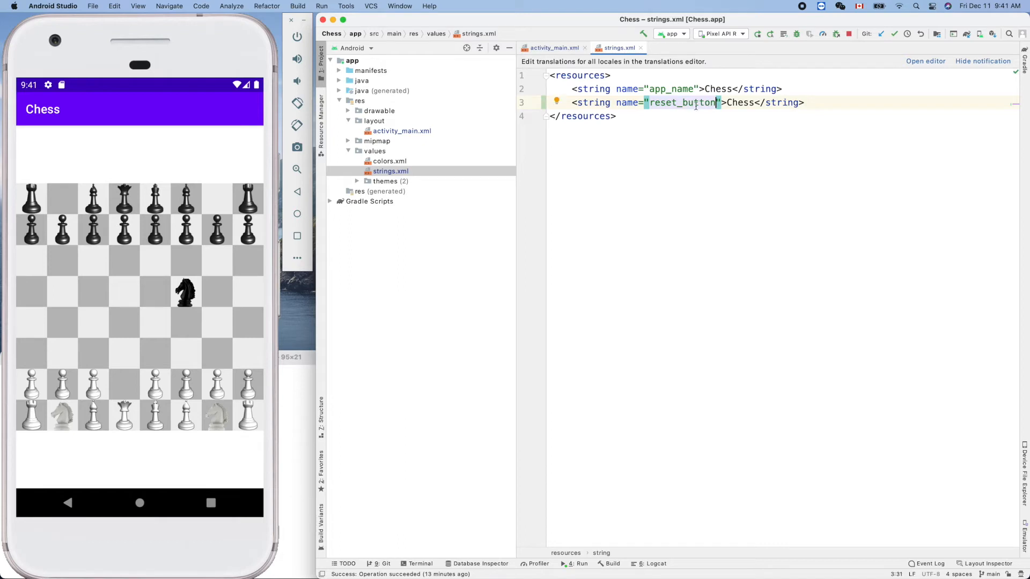
type("Res")
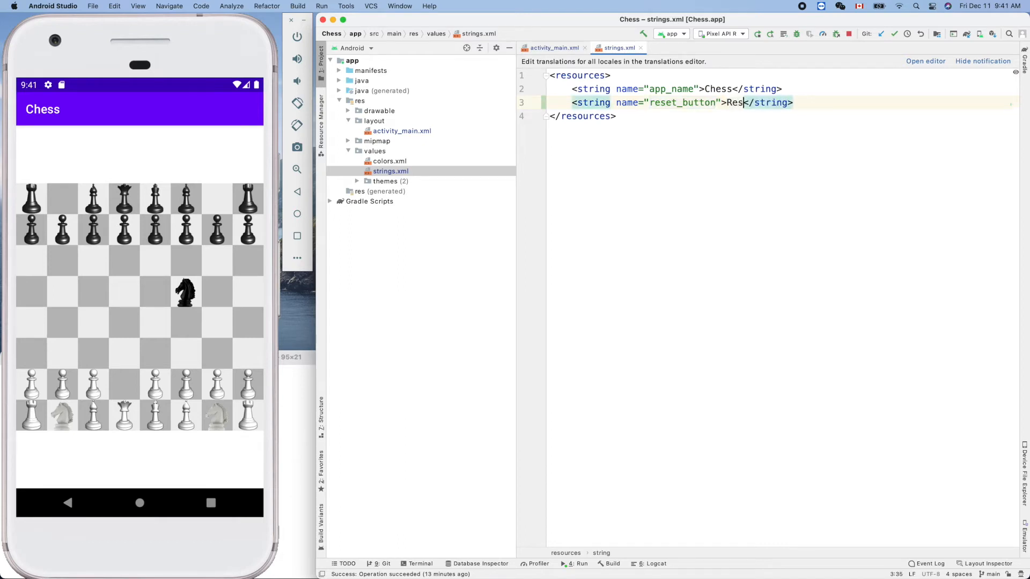
type("et")
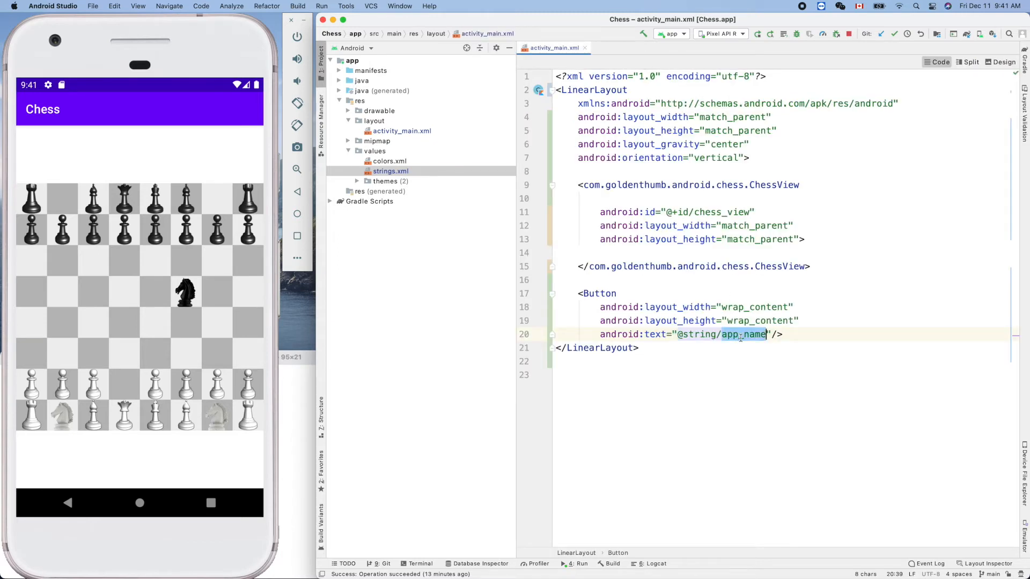
type("reset_button")
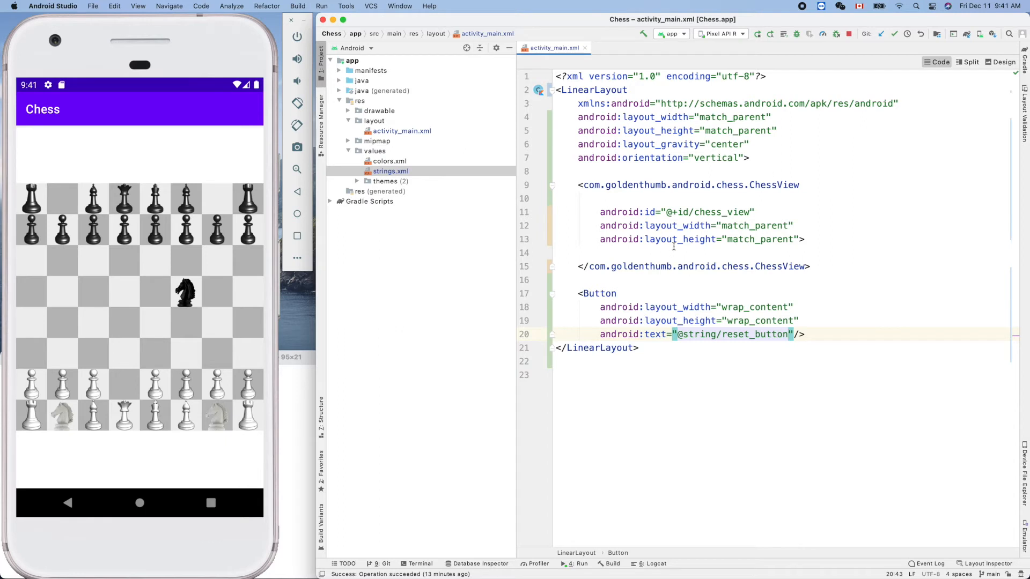
left_click(685, 199)
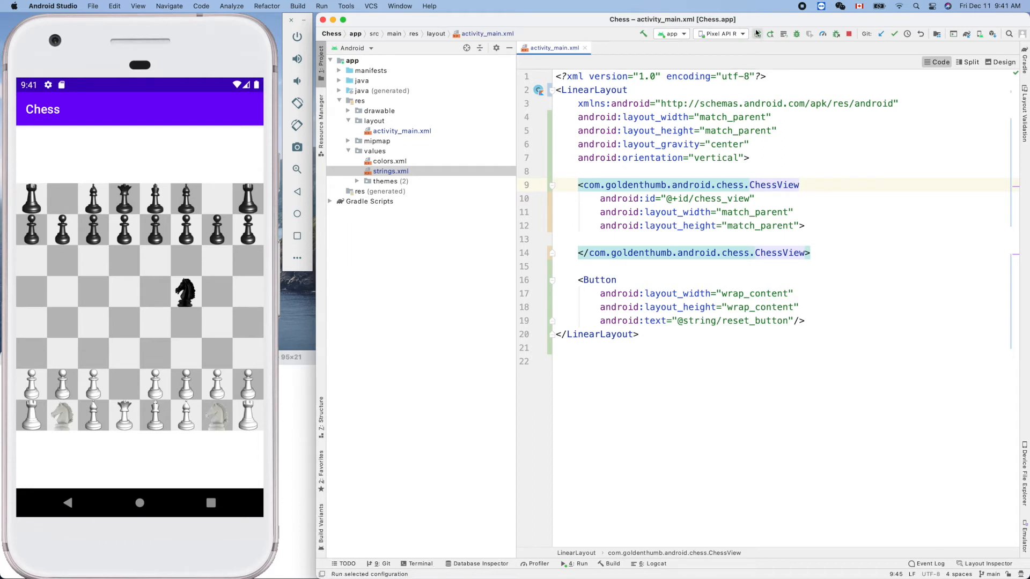
left_click(756, 33)
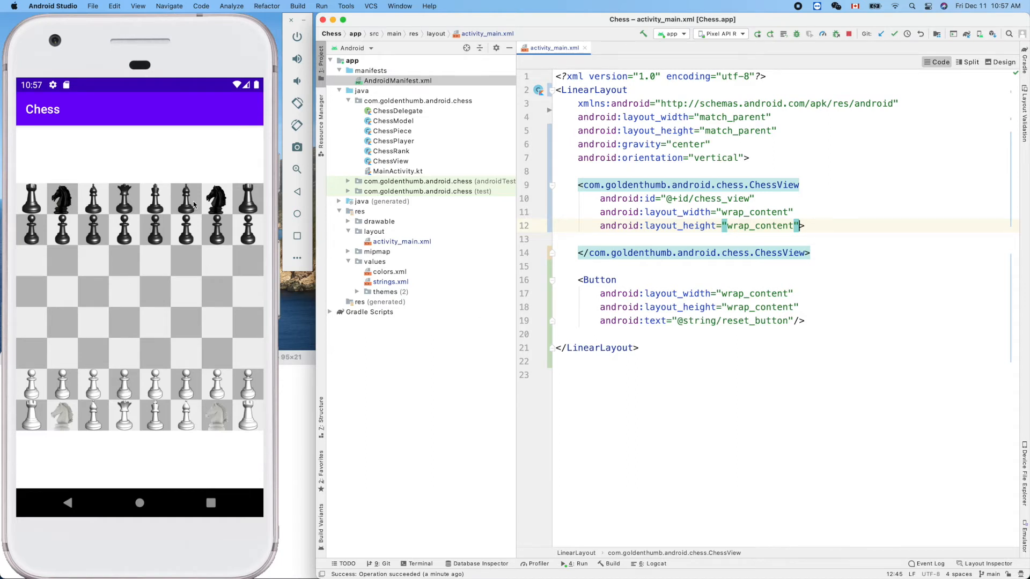
mouse_move(511, 265)
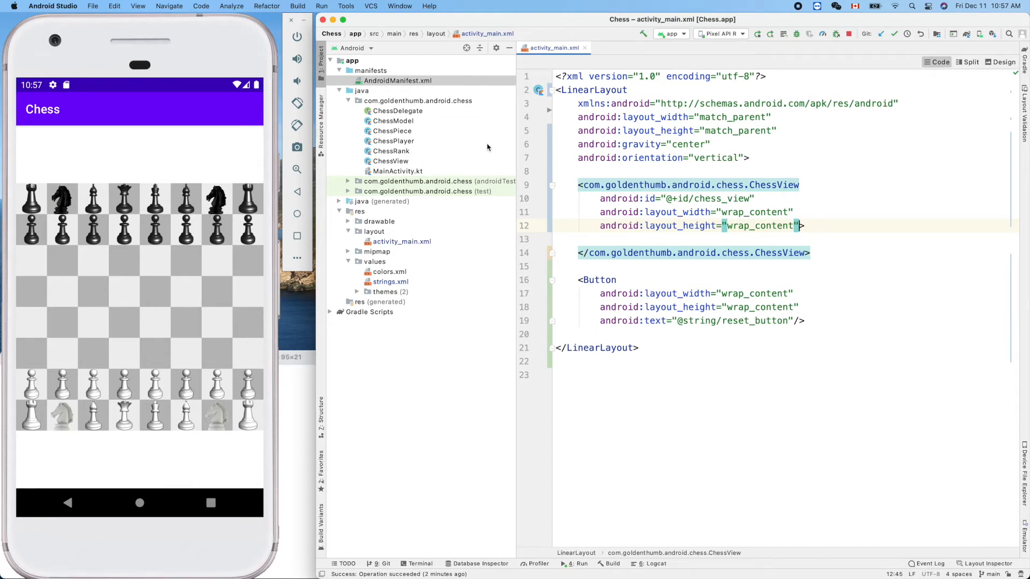
mouse_move(420, 137)
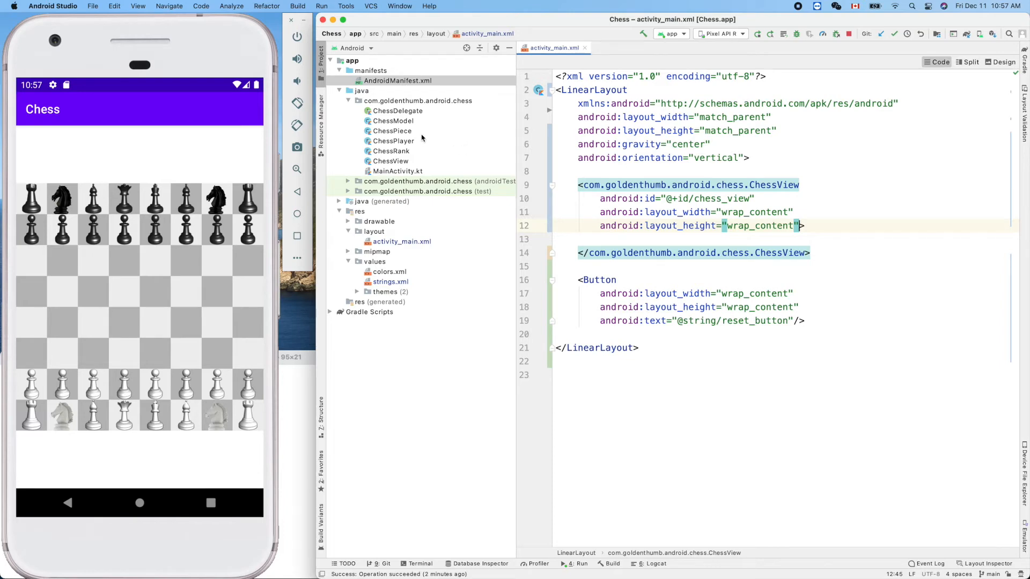
- Open ChessView.kt and override onMeasure with a setMeasuredDimension call
left_click(392, 160)
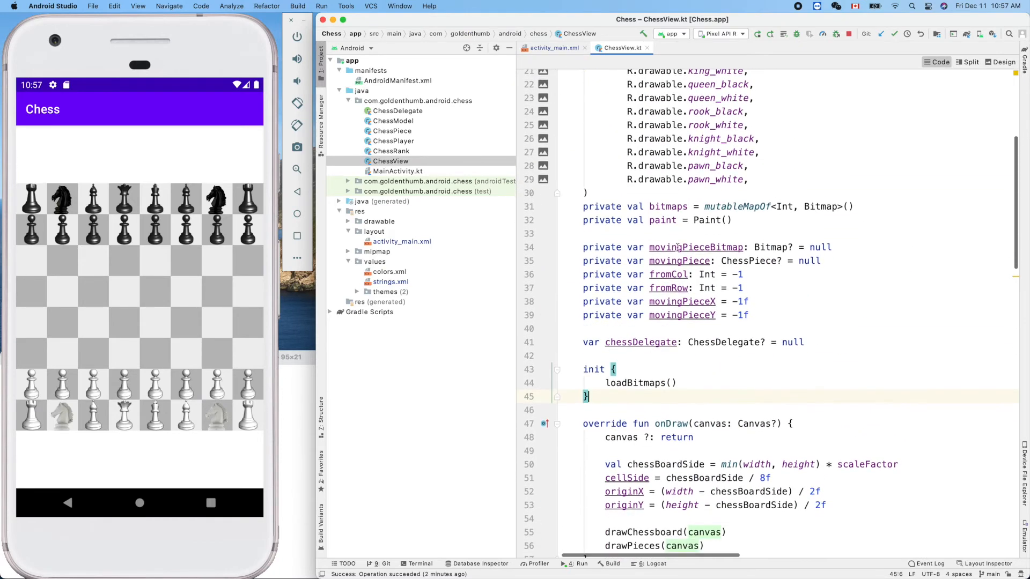
scroll("down", 3)
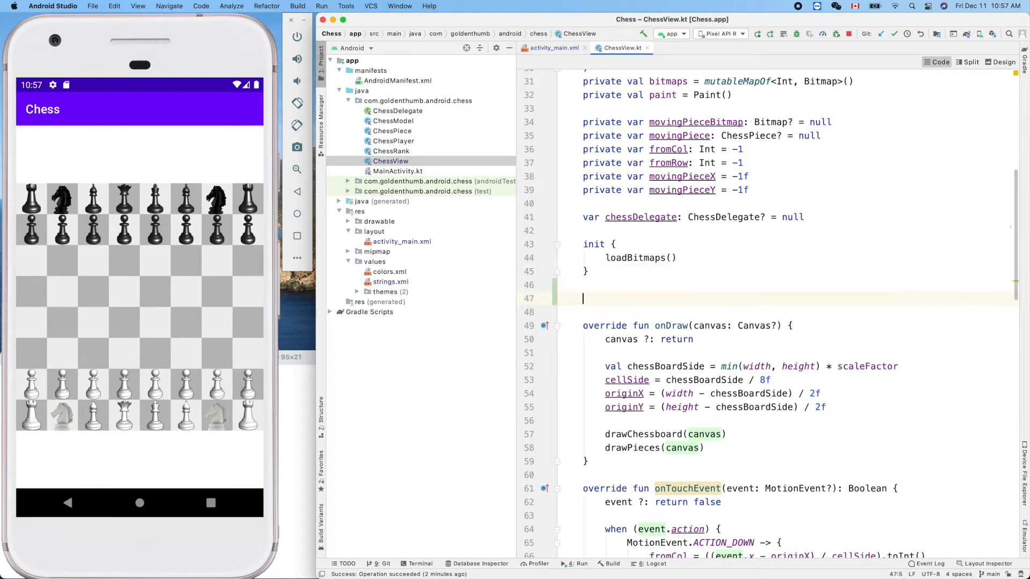
type("onM")
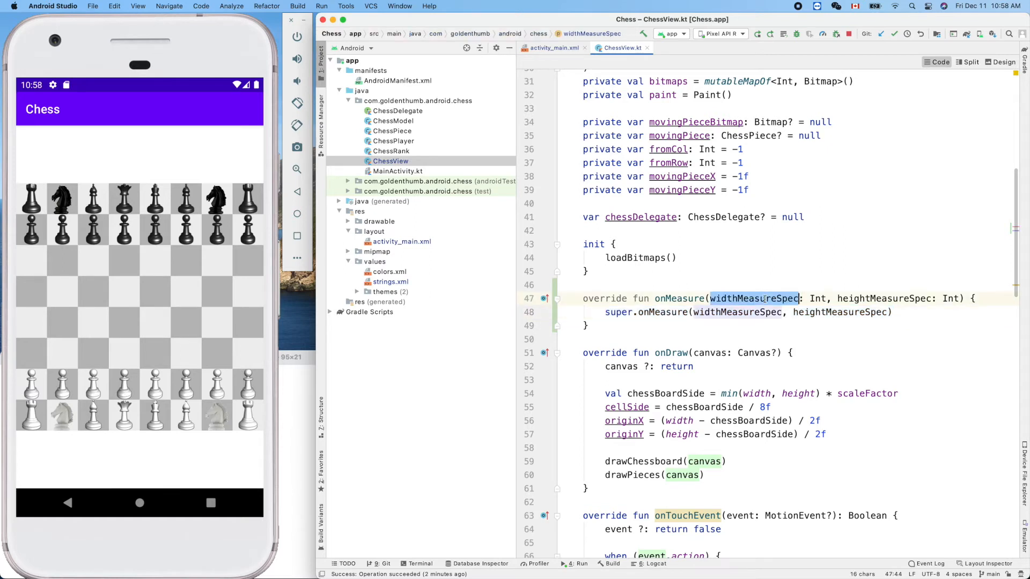
left_click(879, 298)
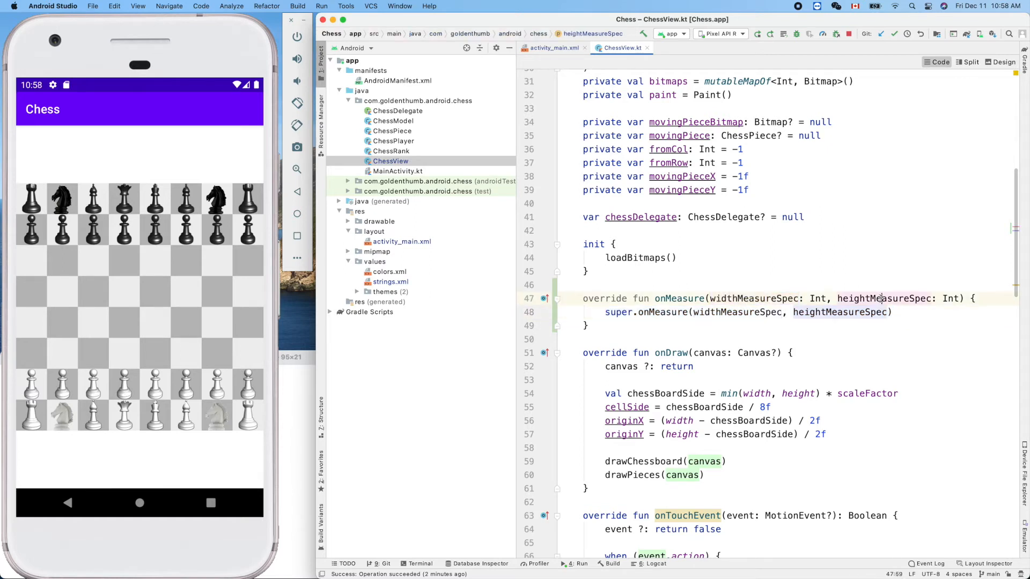
double_click(883, 299)
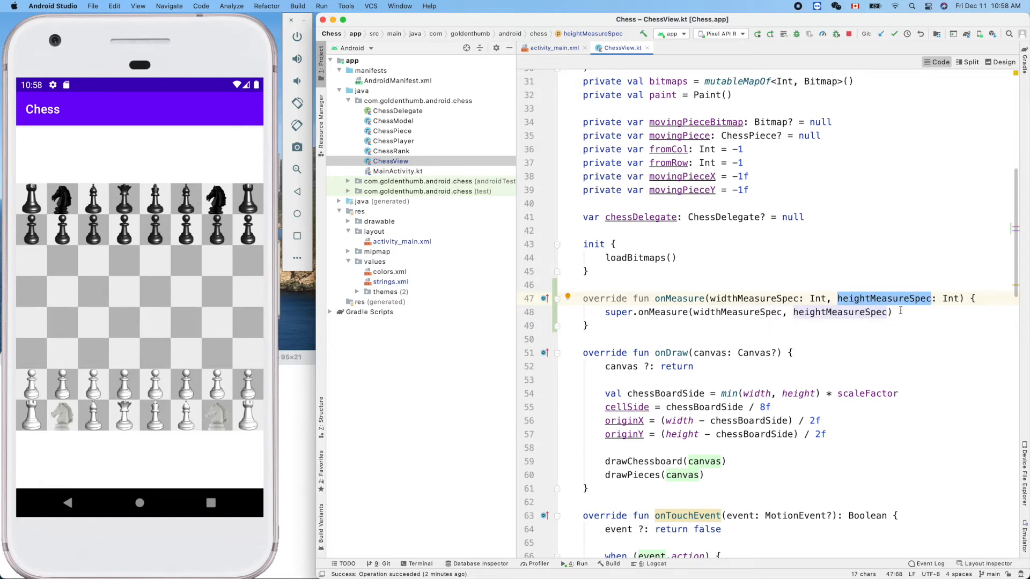
type("setMeasuredDimension(")
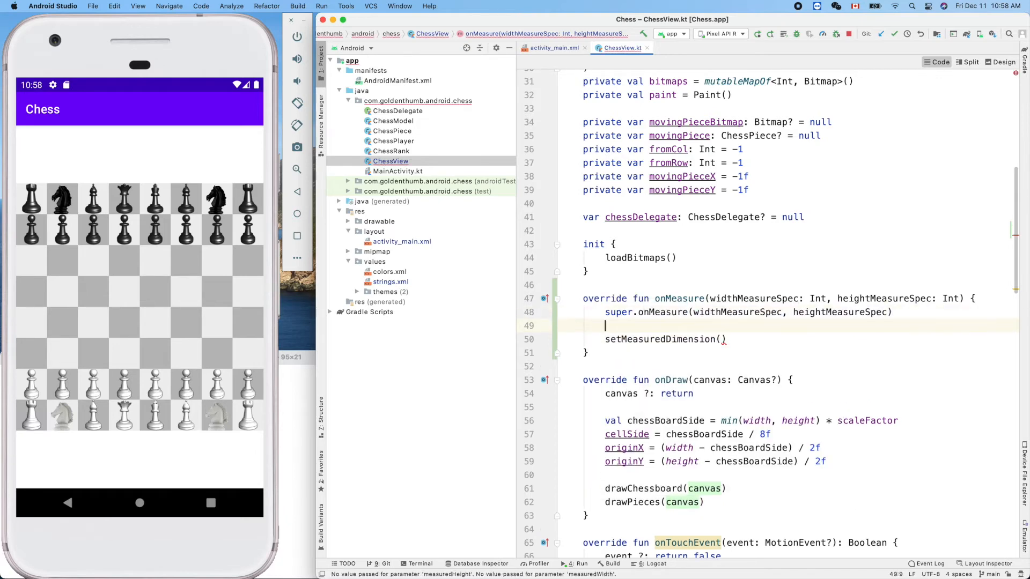
- Compute val smaller = min(widthMeasureSpec, heightMeasureSpec) and pass smaller for both measured dimensions
type("val_s")
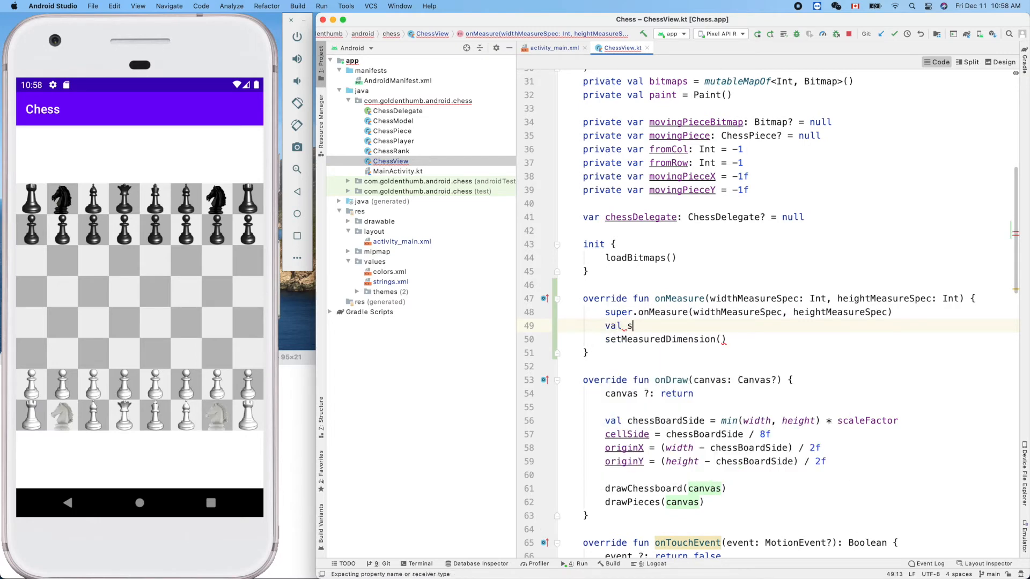
type("maller =")
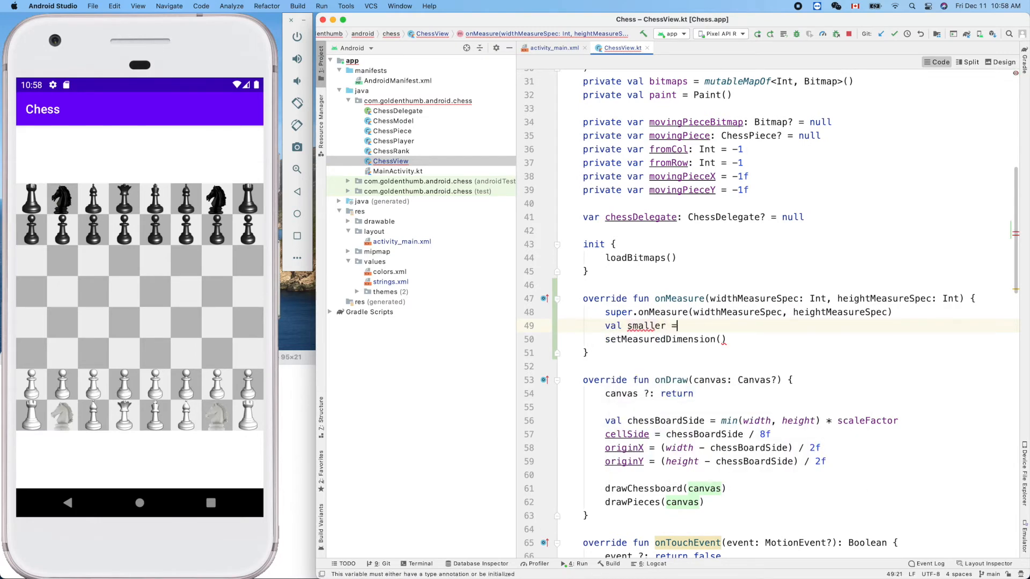
type("main")
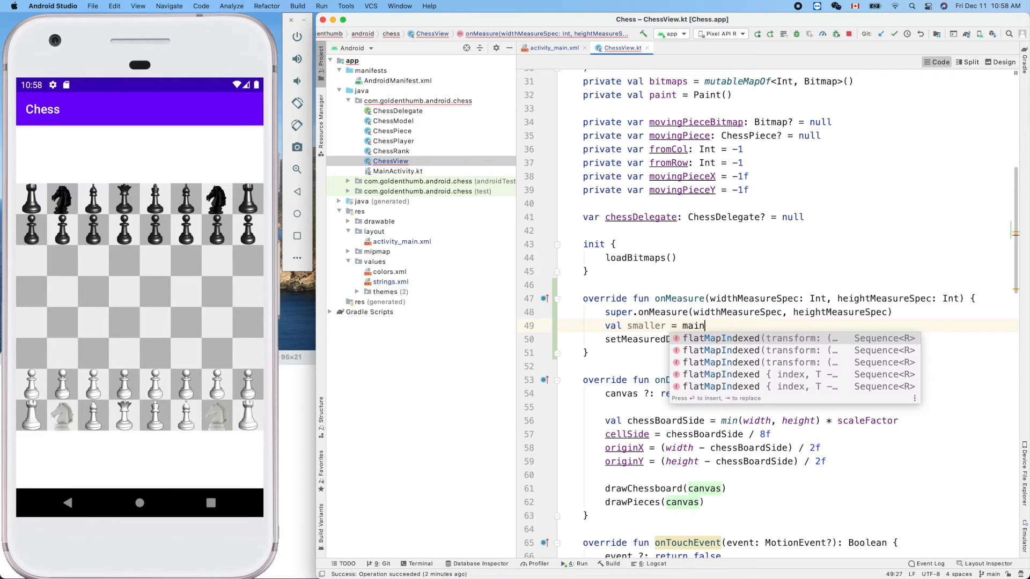
type("min(")
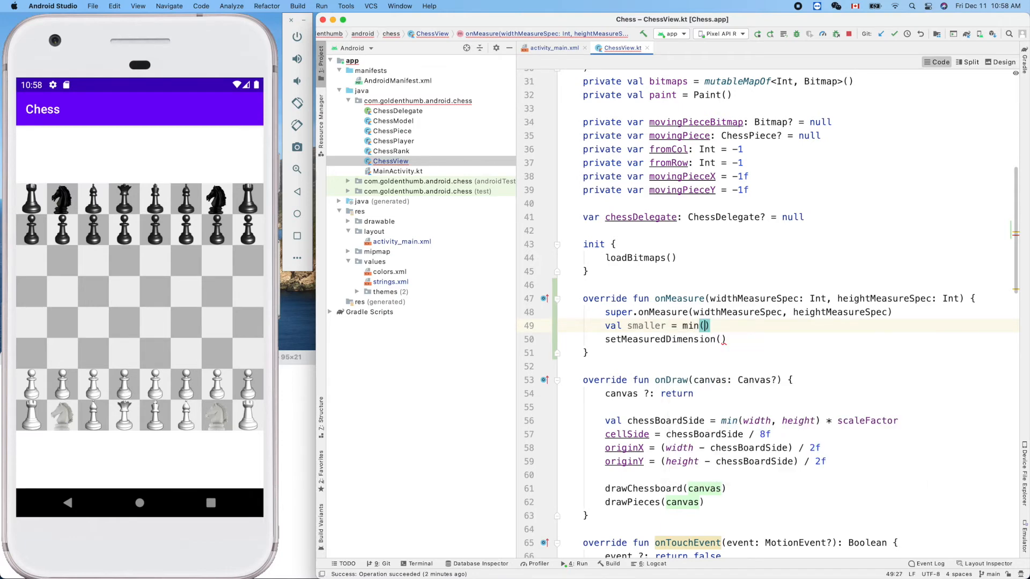
type("widthMeasureSpec, h")
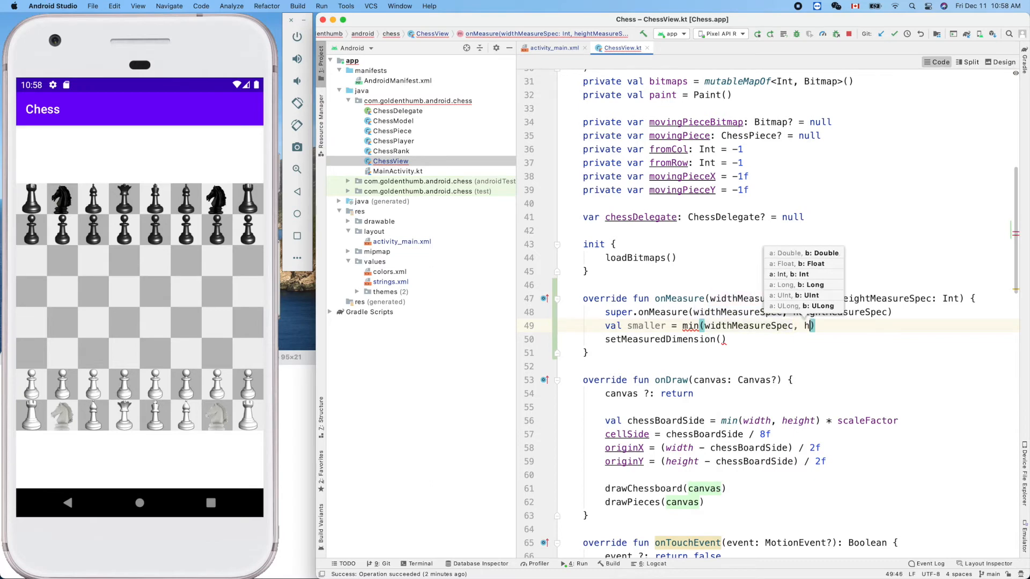
type("eightMeasureSpec")
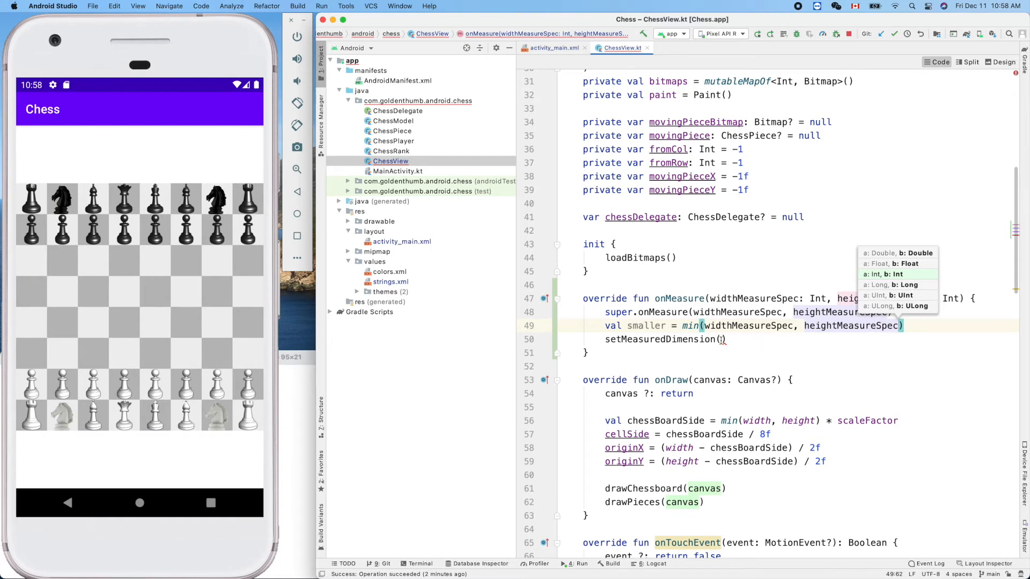
left_click(722, 339)
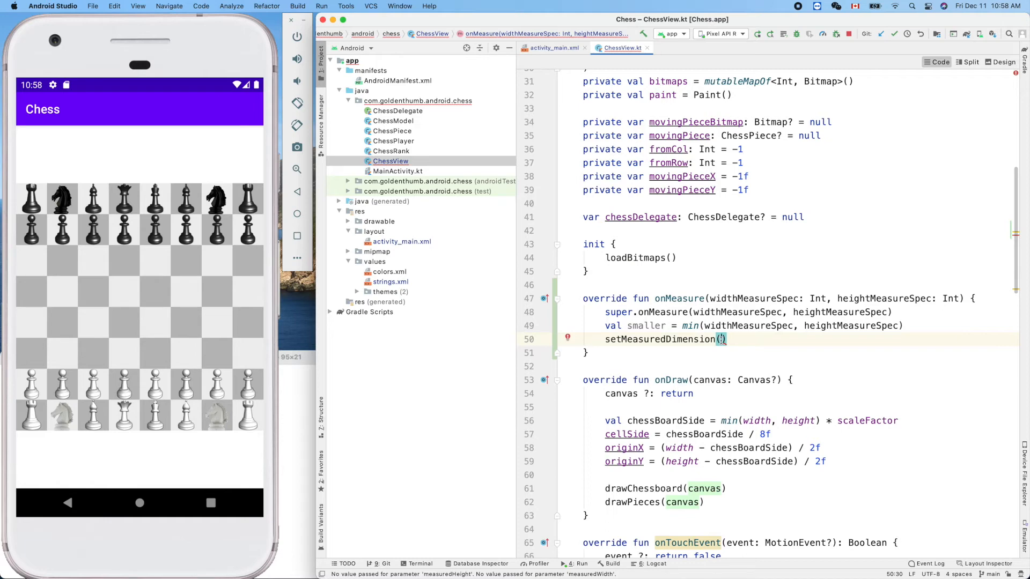
type("smaller")
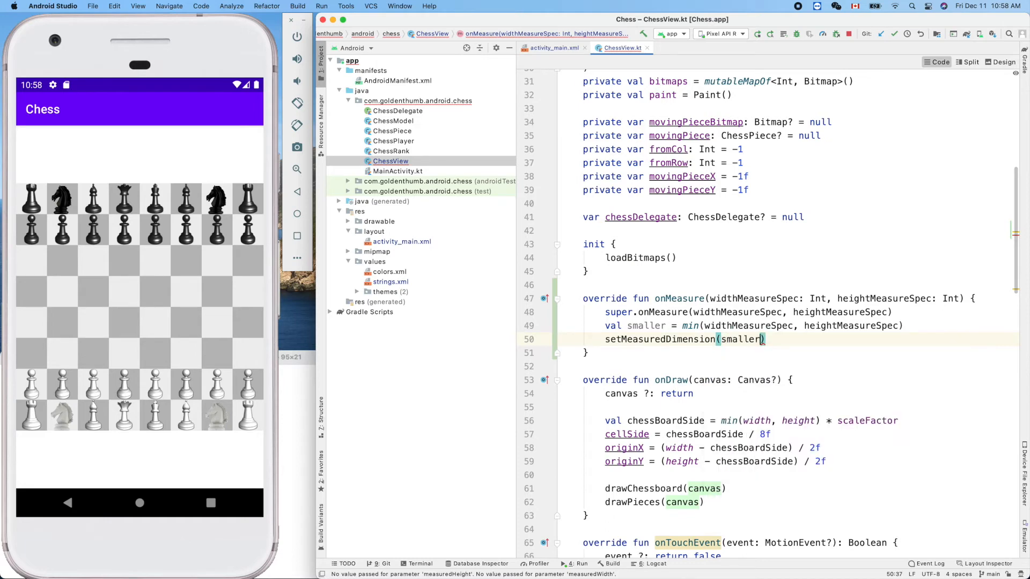
type(", smaller")
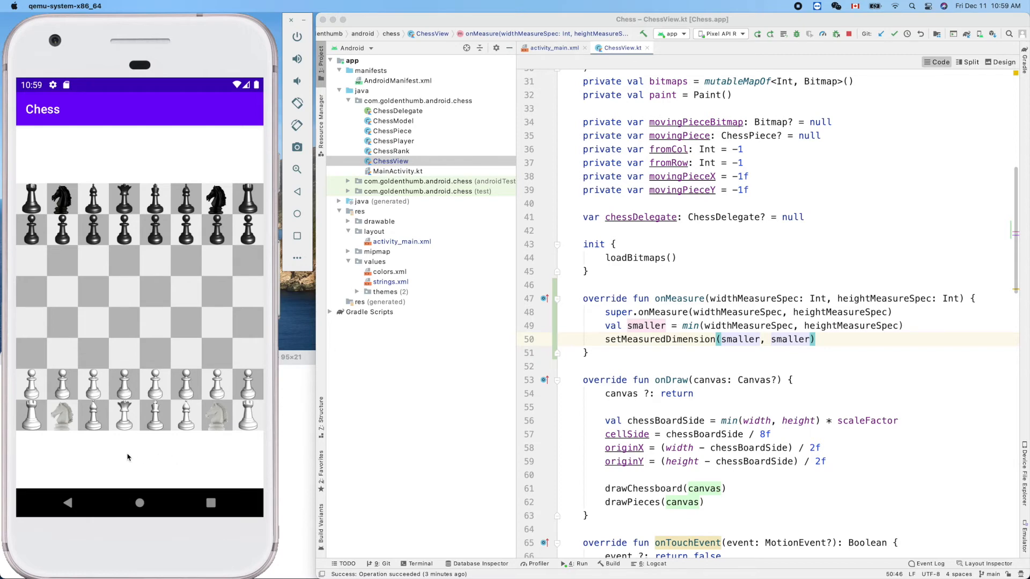
mouse_move(136, 464)
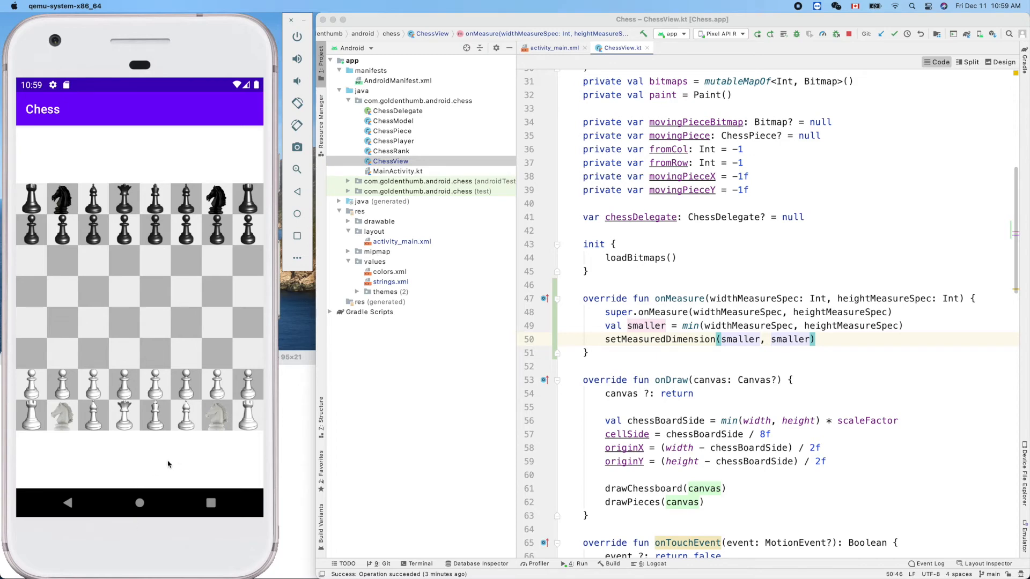
mouse_move(142, 474)
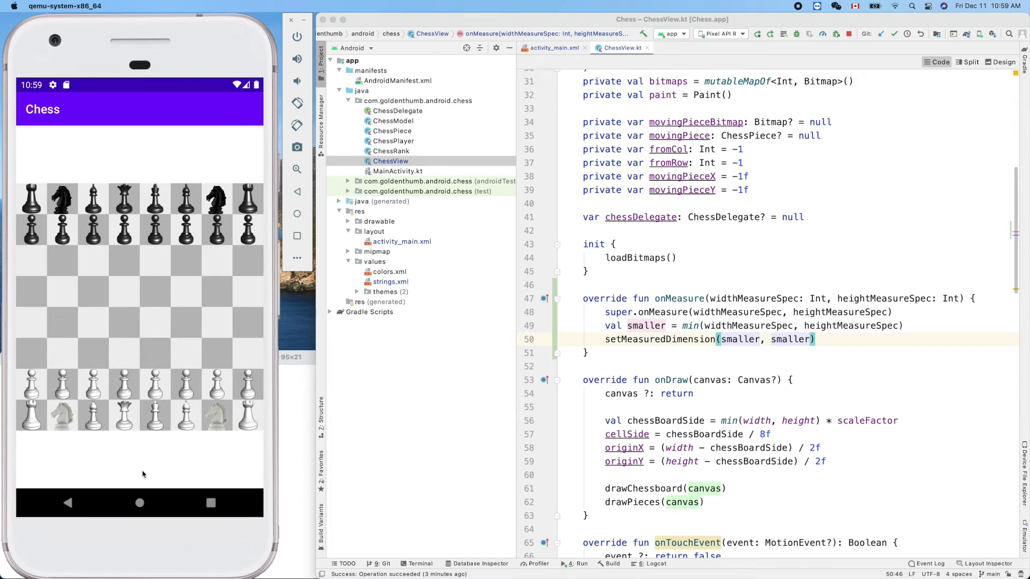
mouse_move(186, 181)
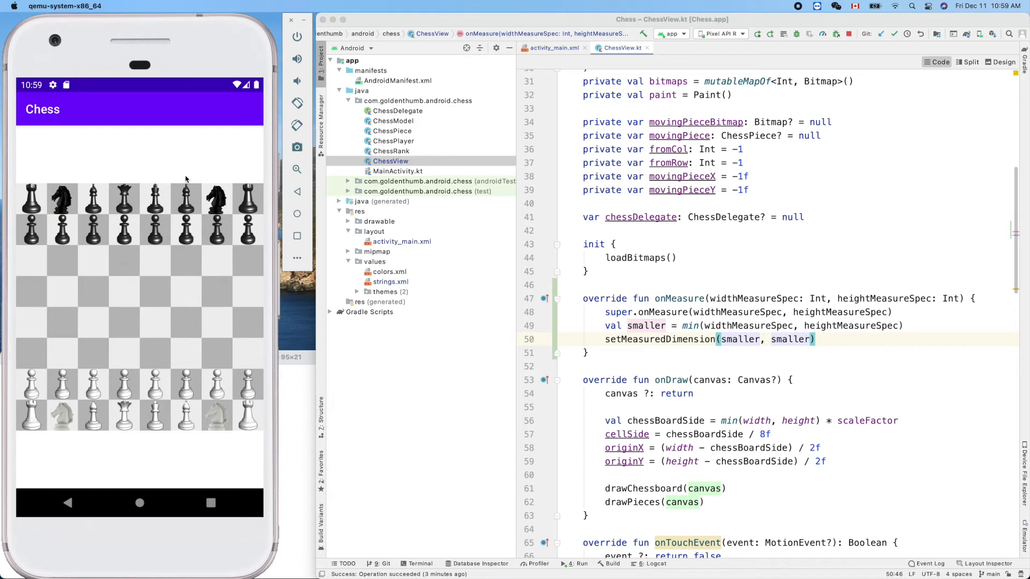
mouse_move(745, 38)
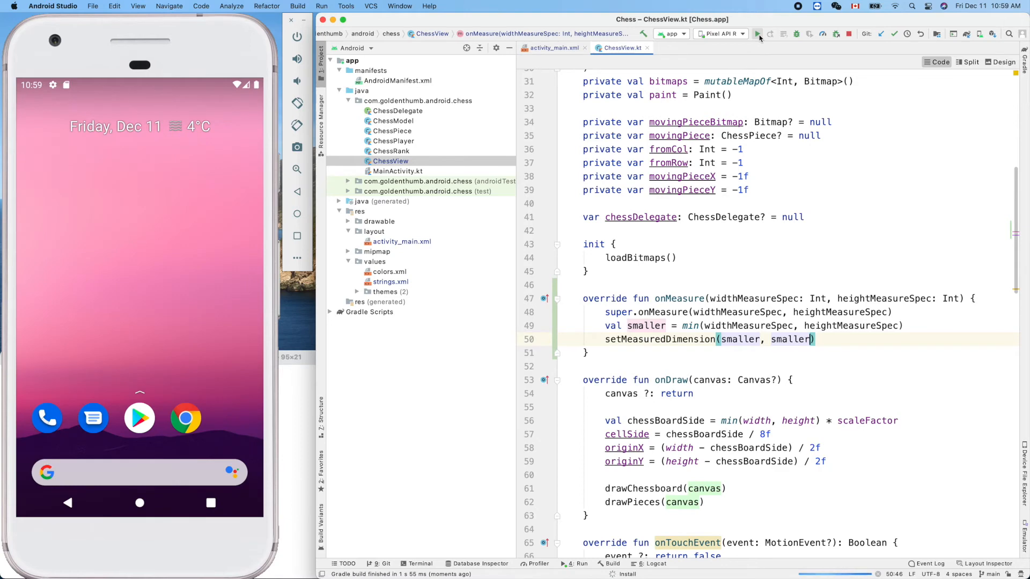
- Run the app in the emulator to show the square board with the RESET button beneath it
left_click(756, 34)
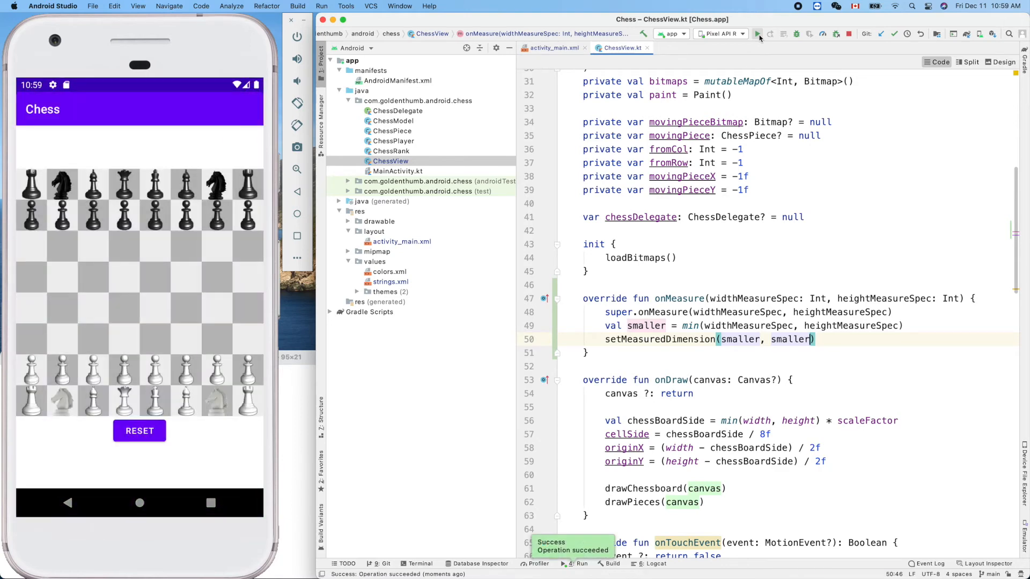
mouse_move(472, 256)
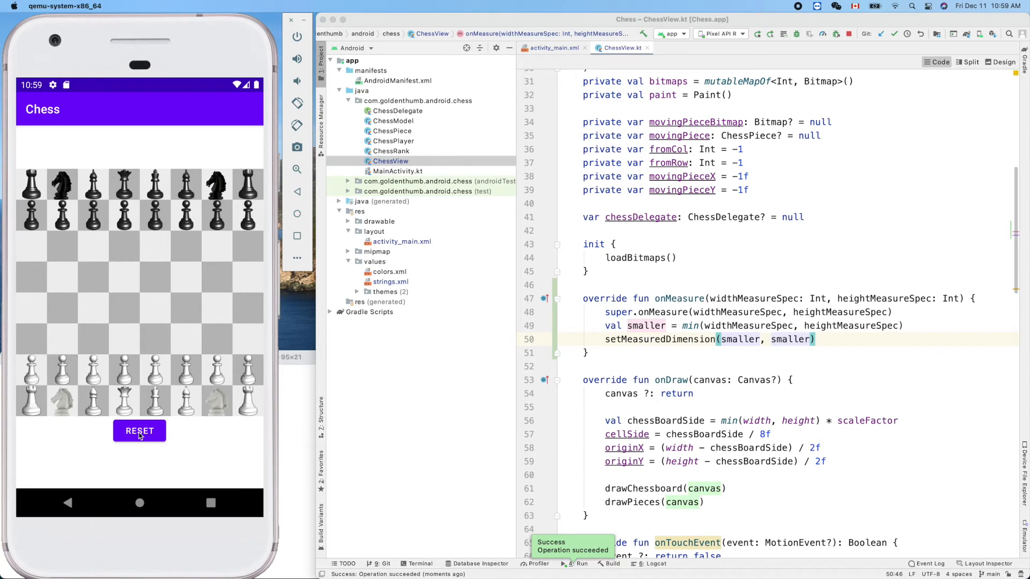
mouse_move(668, 353)
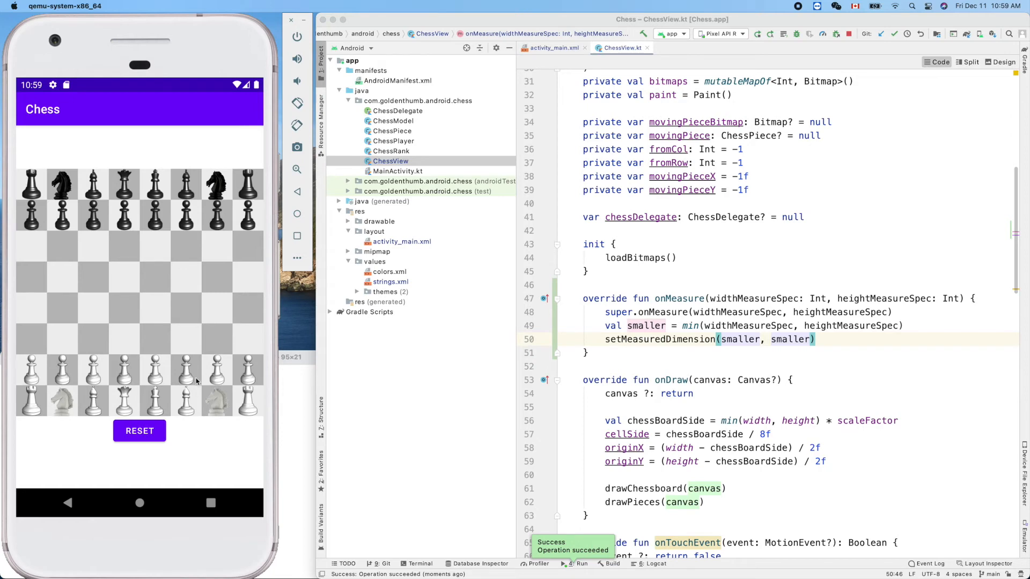
mouse_move(823, 359)
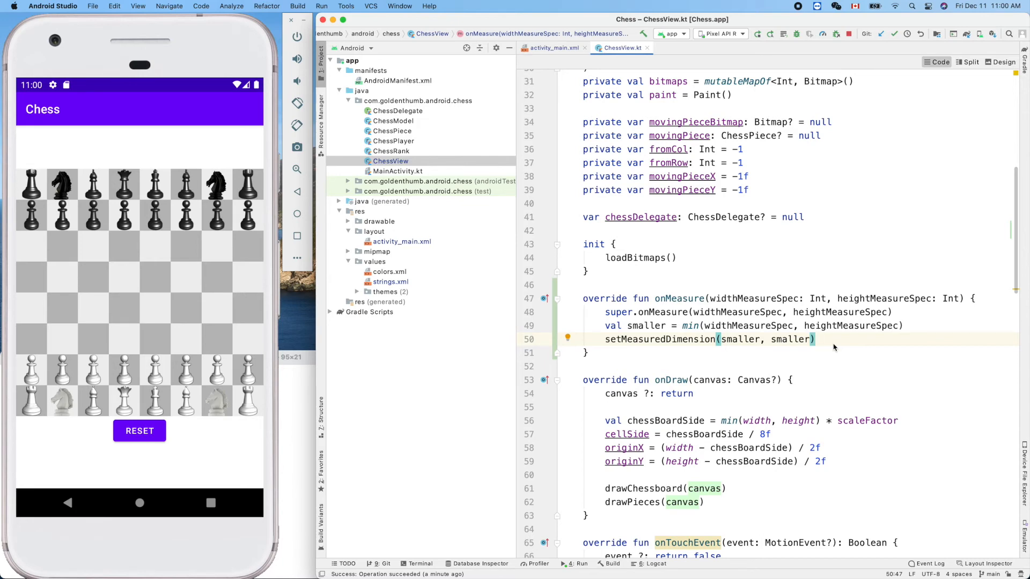
mouse_move(441, 372)
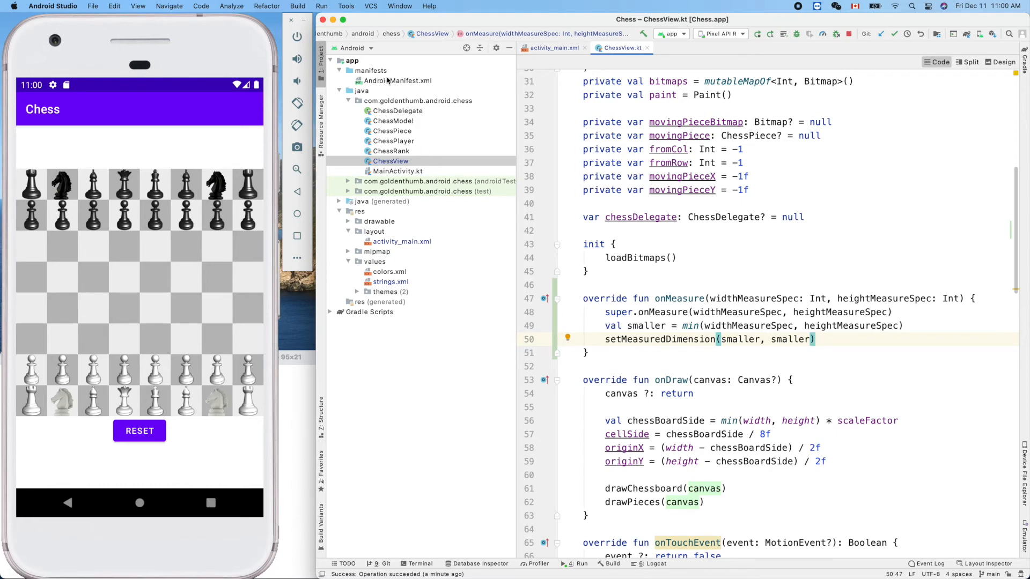
left_click(340, 71)
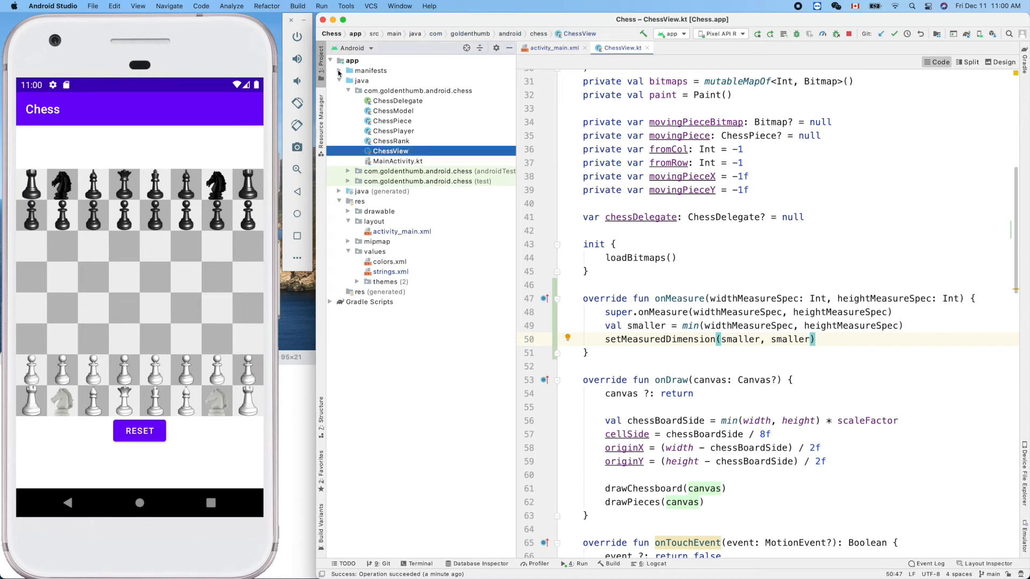
- Add android:screenOrientation="portrait" to MainActivity in AndroidManifest.xml and close the file
left_click(370, 71)
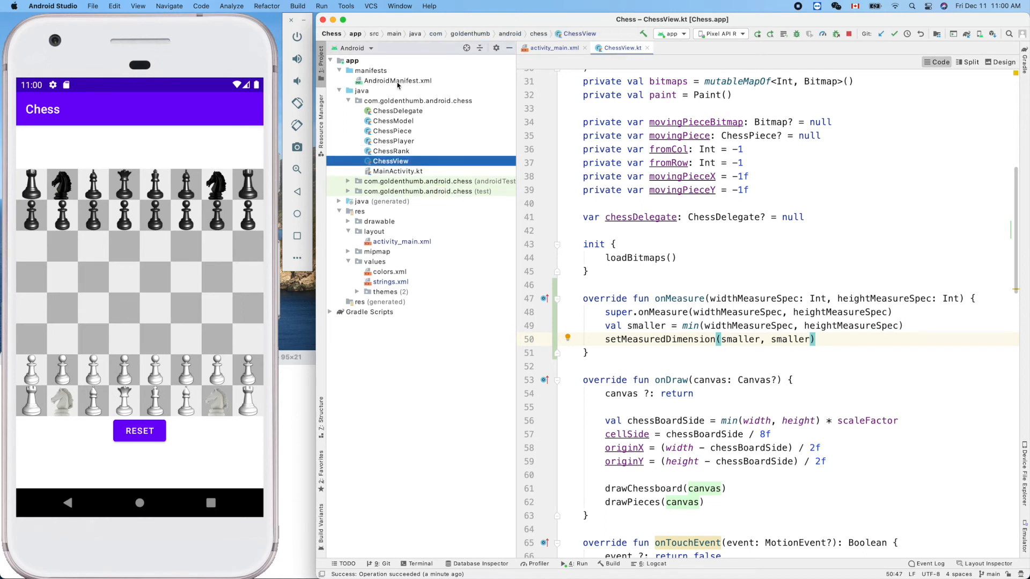
left_click(397, 80)
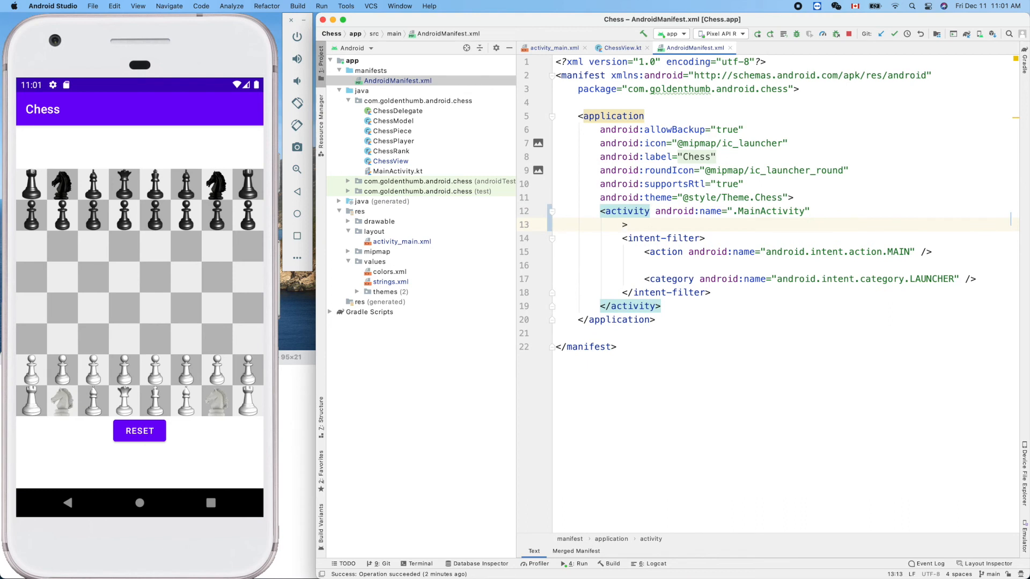
type("android:screenOrientation=\"")
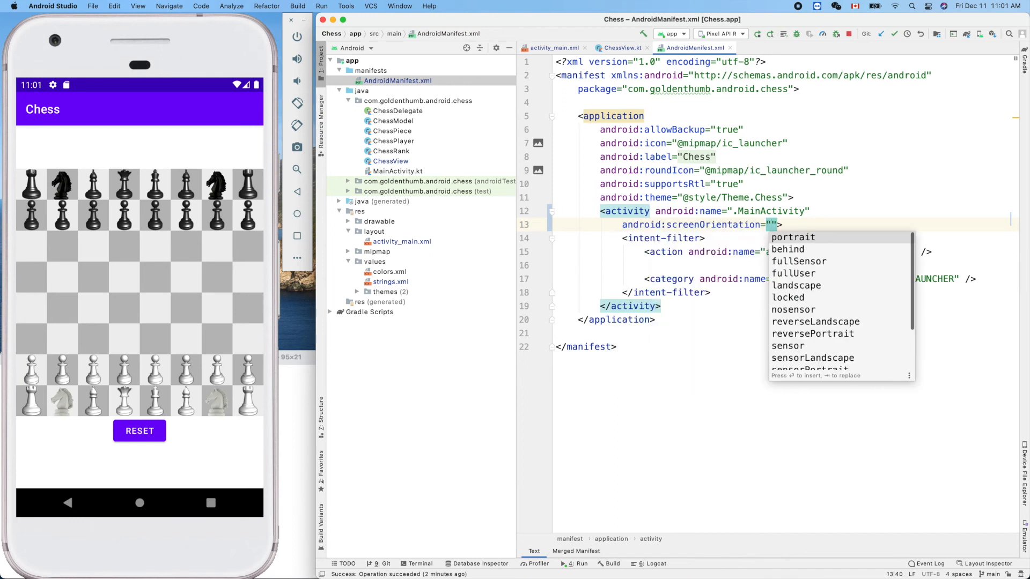
left_click(792, 237)
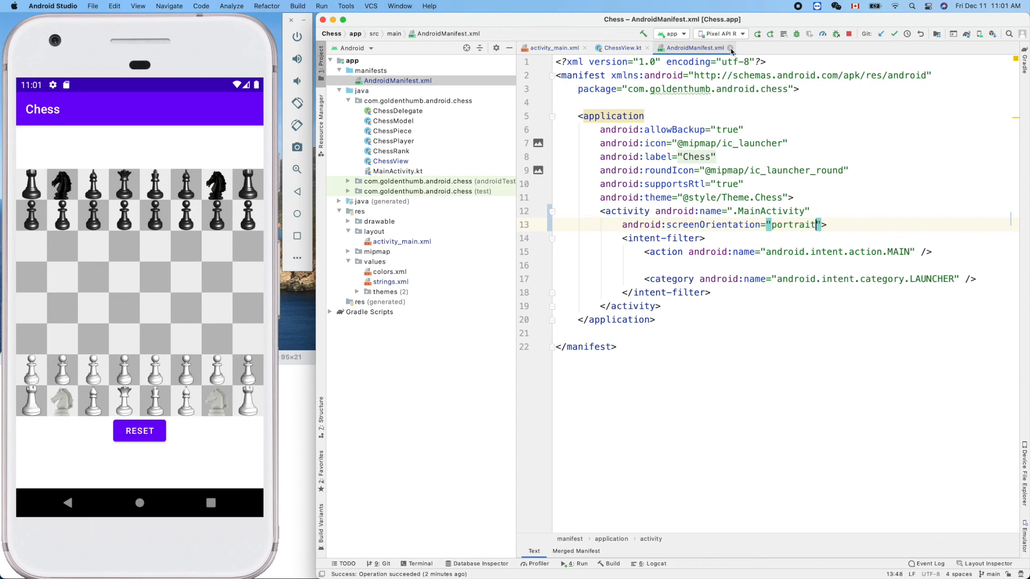
left_click(622, 47)
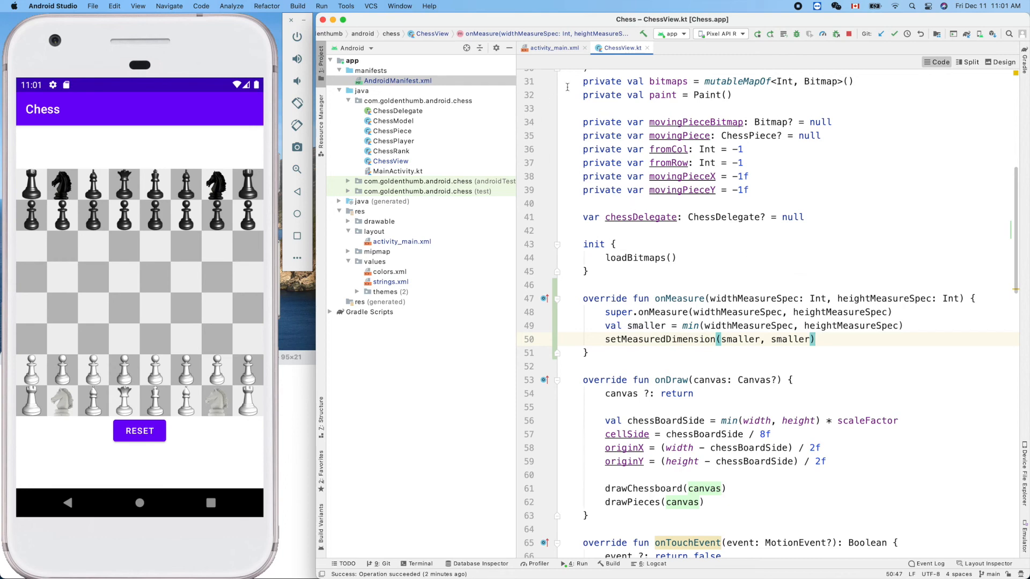
- Make the ChessView element in activity_main.xml self-closing, removing its separate closing tag
left_click(552, 47)
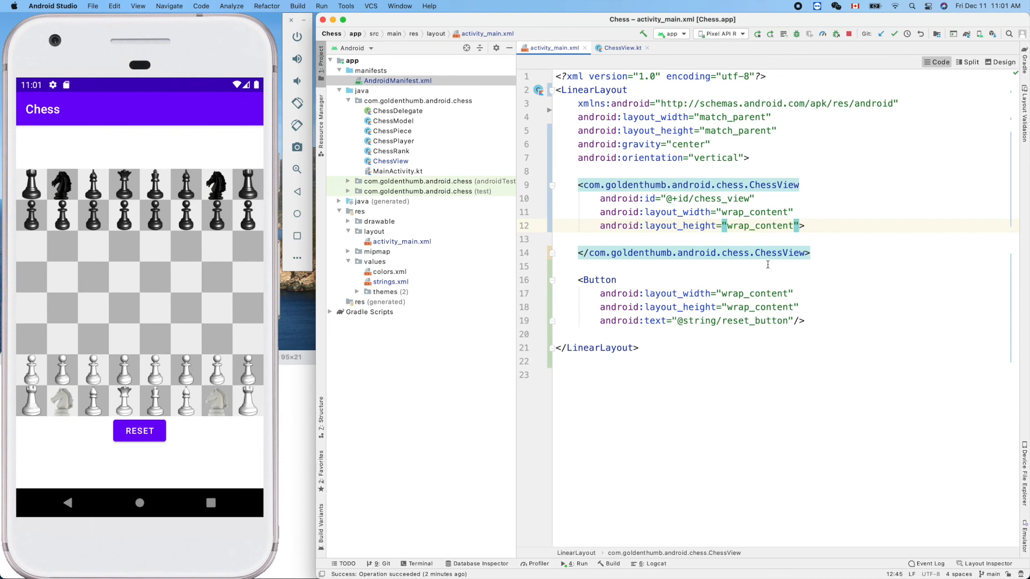
mouse_move(717, 269)
type("/")
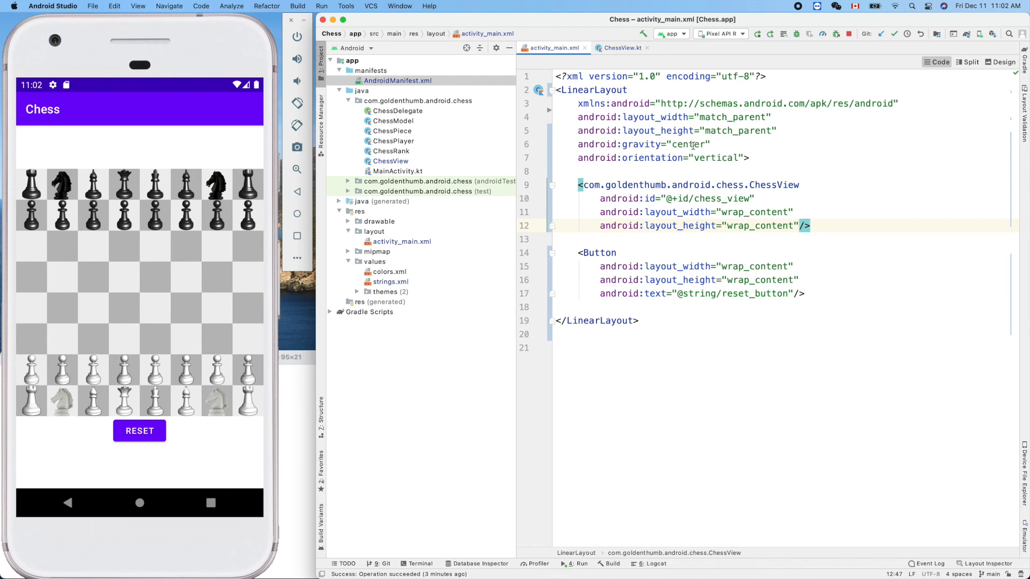
left_click(710, 158)
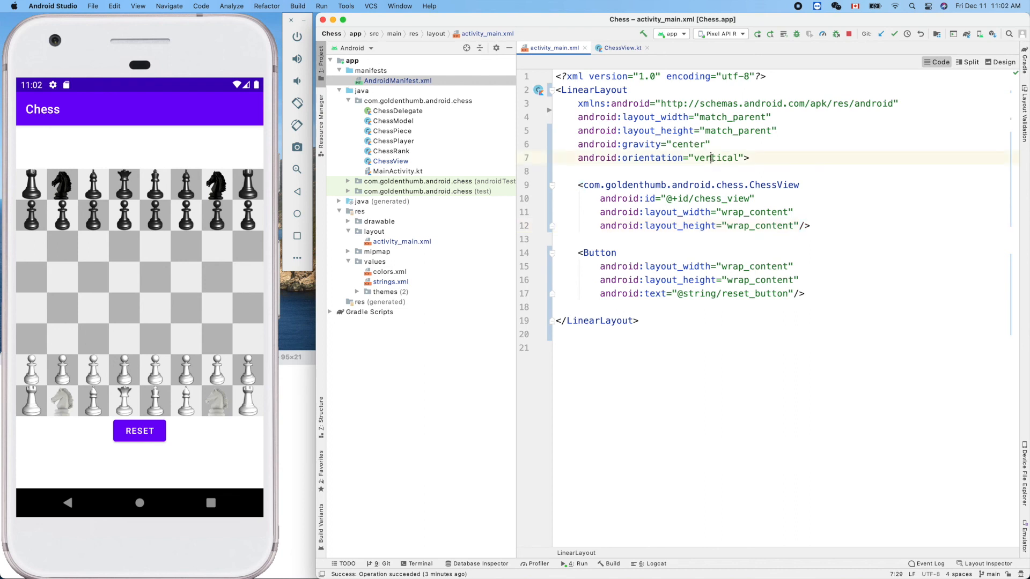
mouse_move(587, 214)
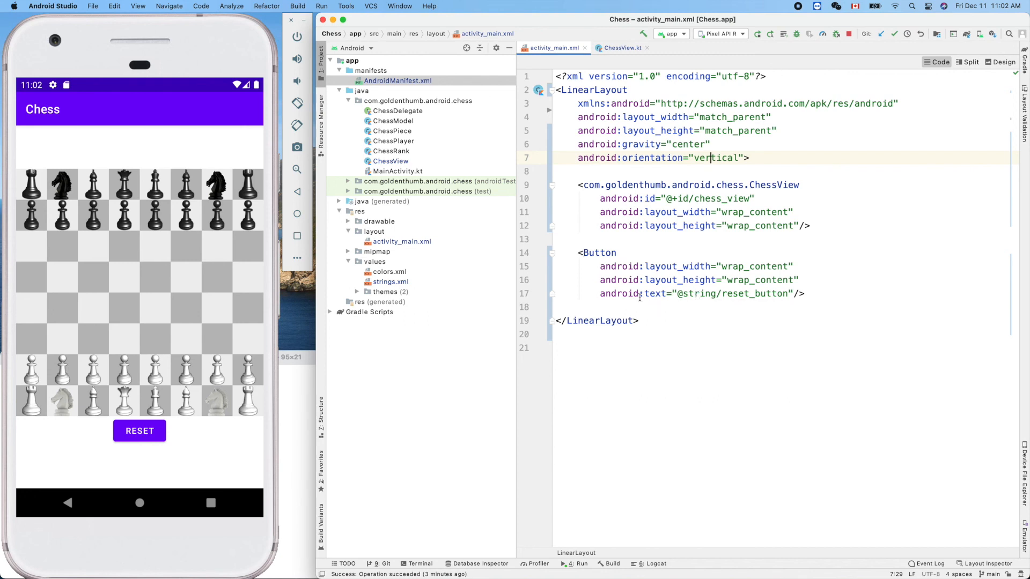
mouse_move(669, 250)
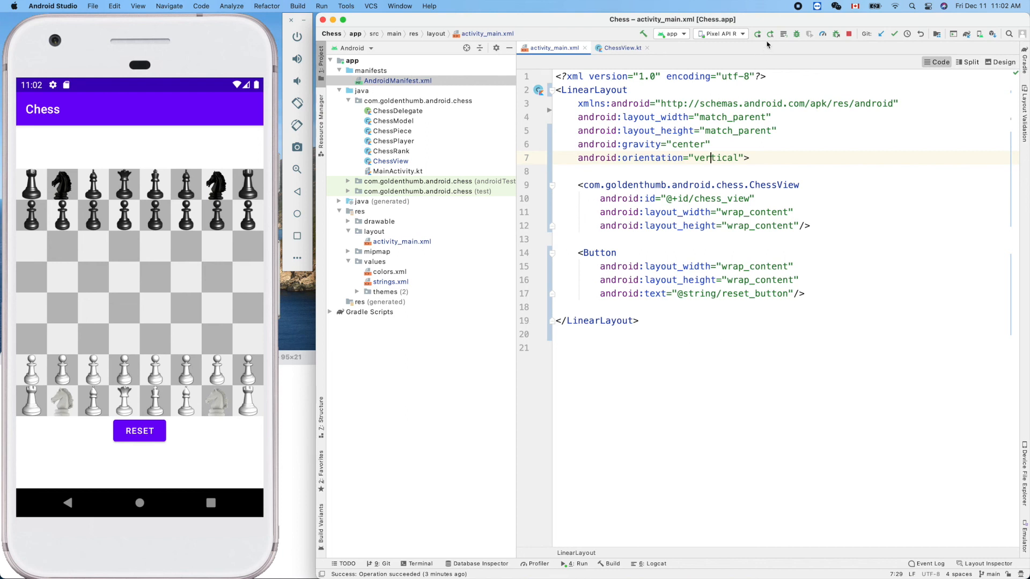
- Rebuild and run 'app' so the emulator shows the chessboard with the RESET button
left_click(756, 34)
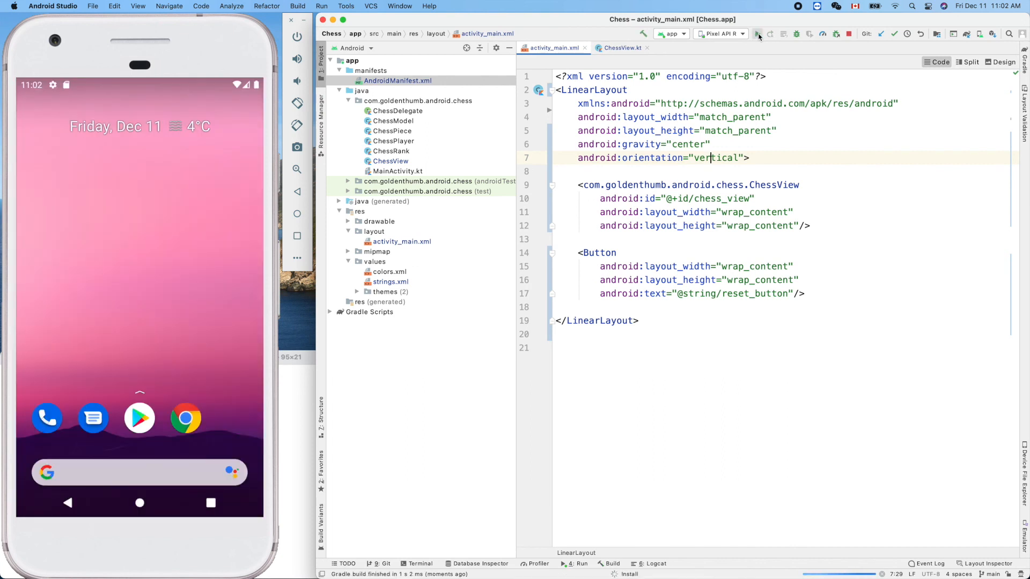
left_click(756, 33)
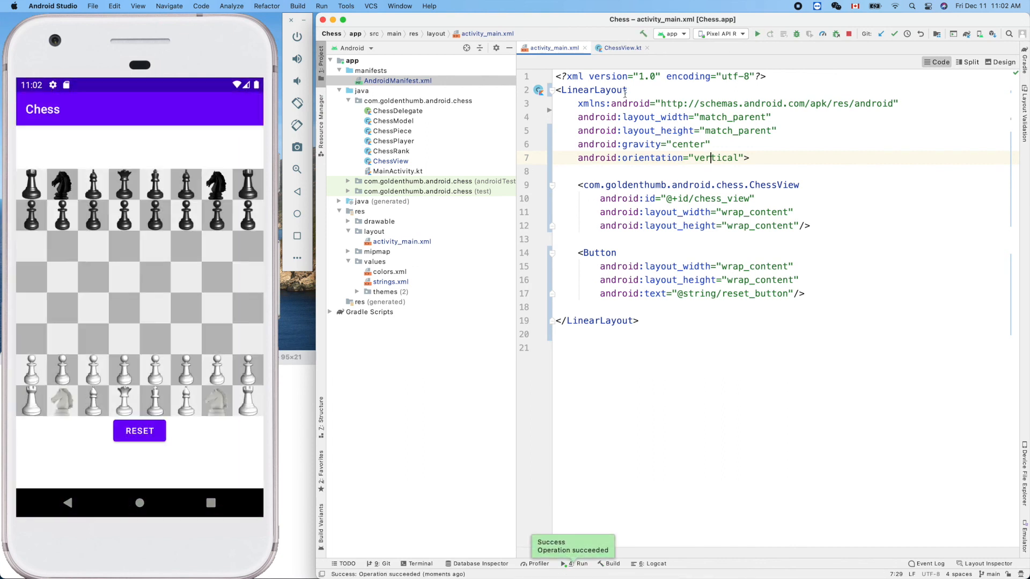